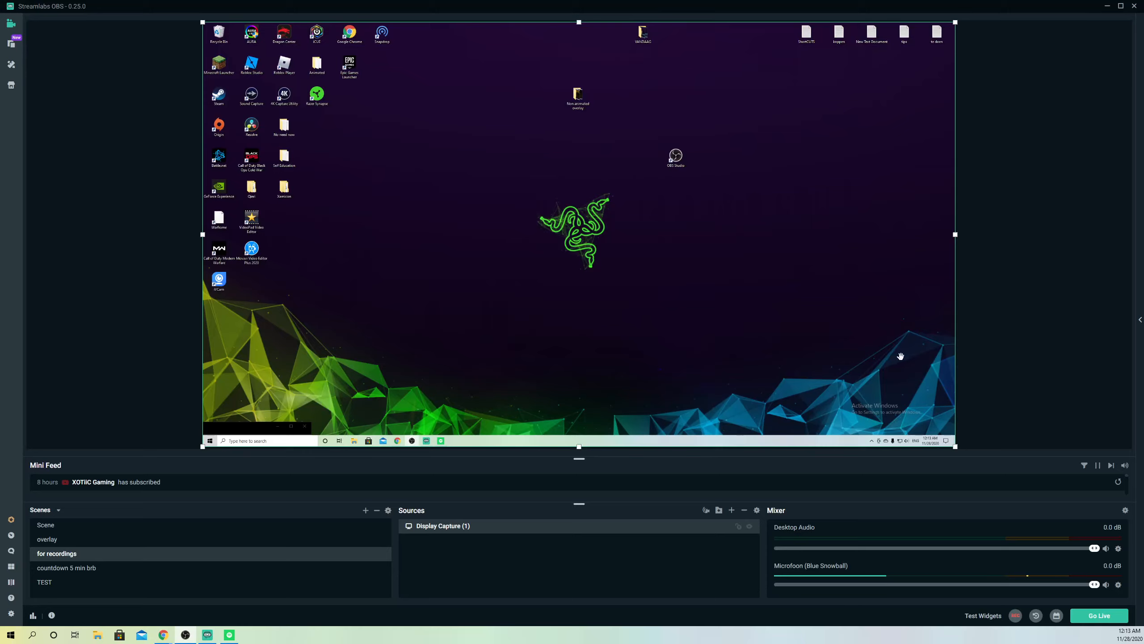
{"action": "mouse_move", "coordinate": [973, 361]}
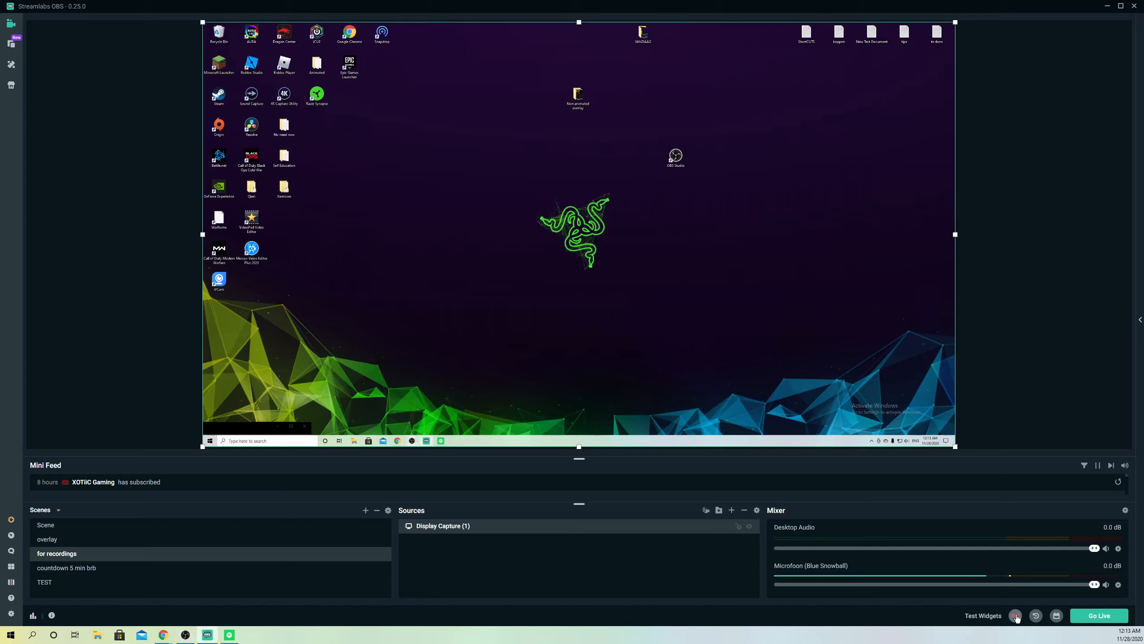
Step: Start and stop a short test recording of the desktop scene with the REC button
{"action": "left_click", "coordinate": [1015, 615]}
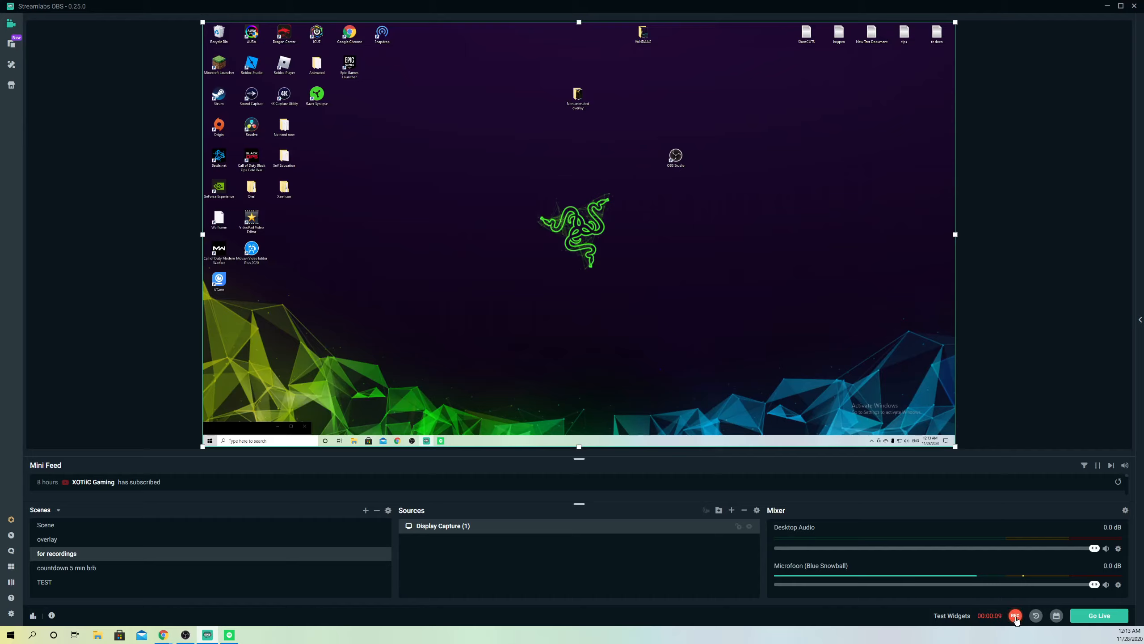
{"action": "left_click", "coordinate": [1014, 616]}
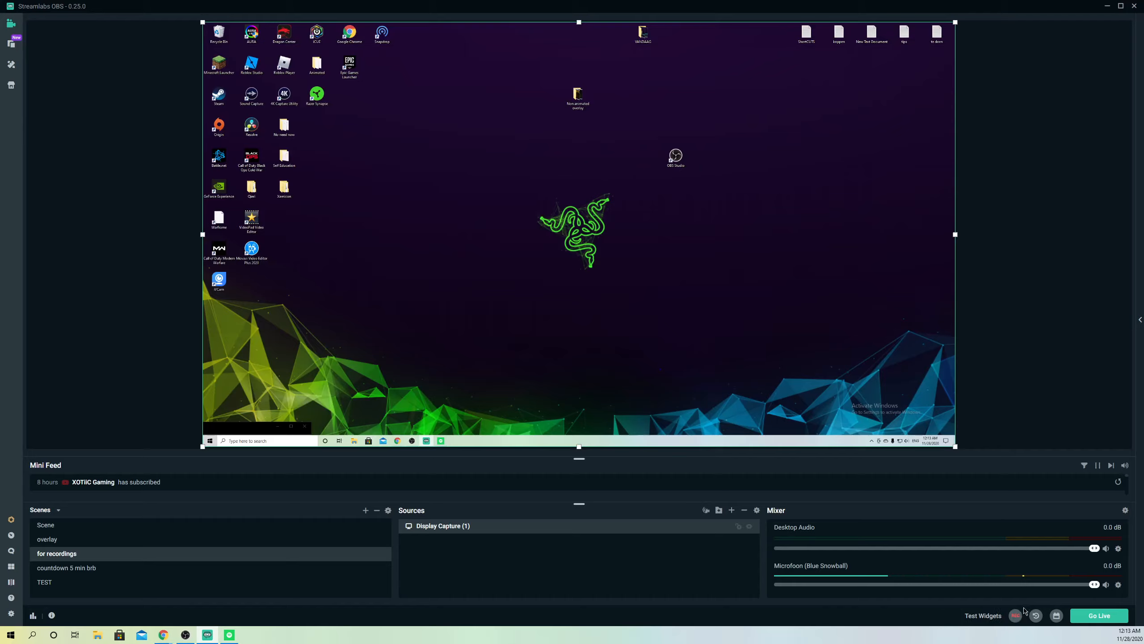
{"action": "mouse_move", "coordinate": [615, 337]}
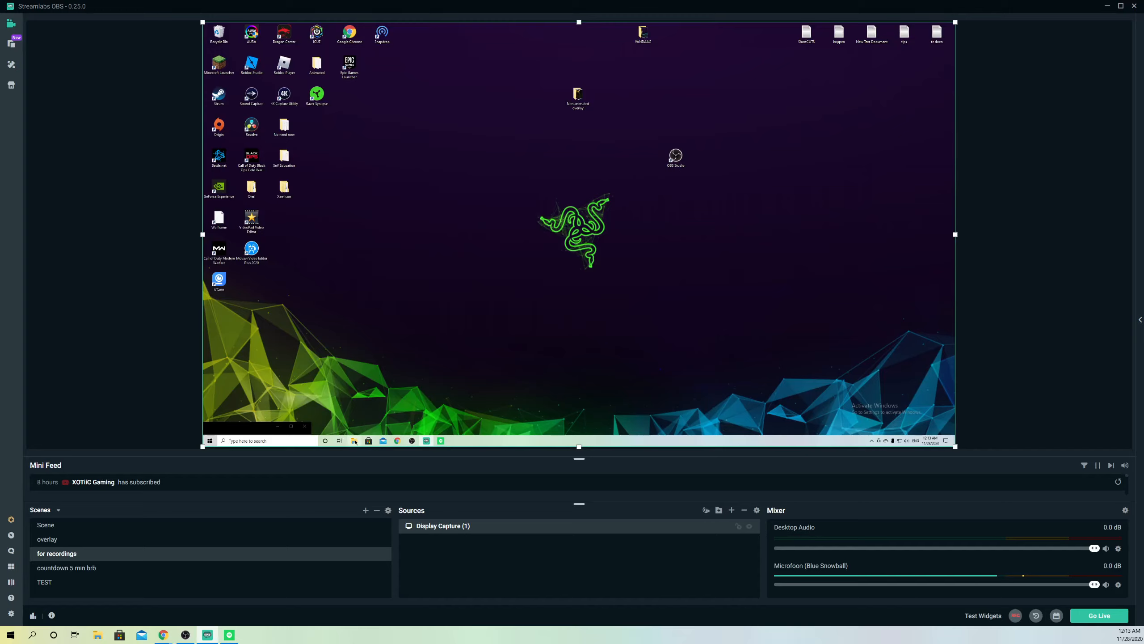
{"action": "left_click", "coordinate": [96, 633]}
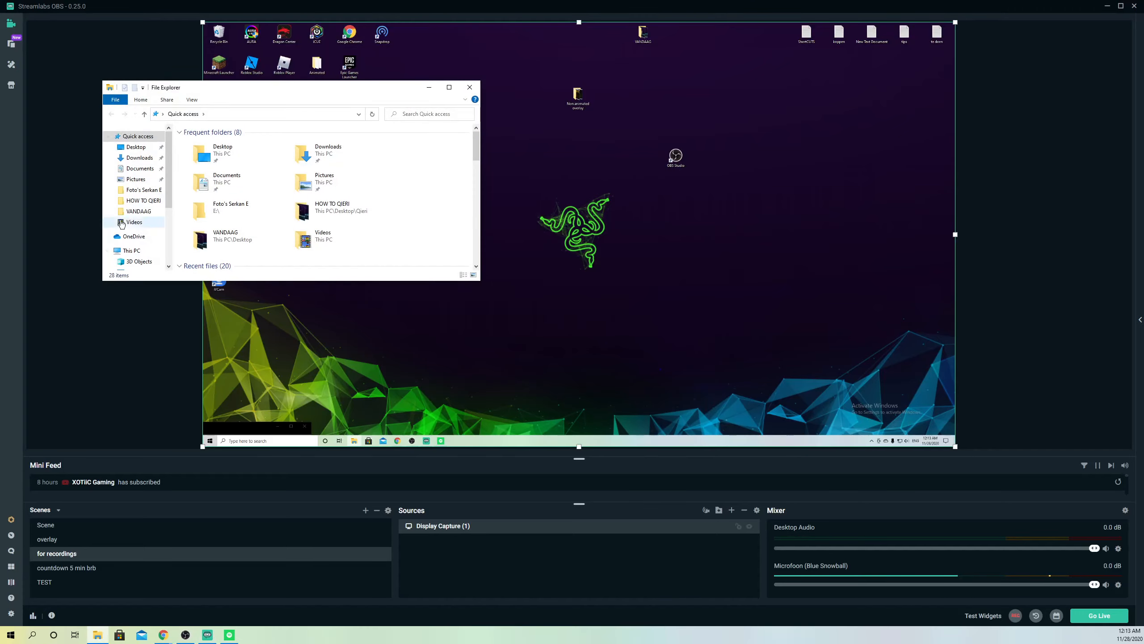
{"action": "left_click", "coordinate": [133, 222]}
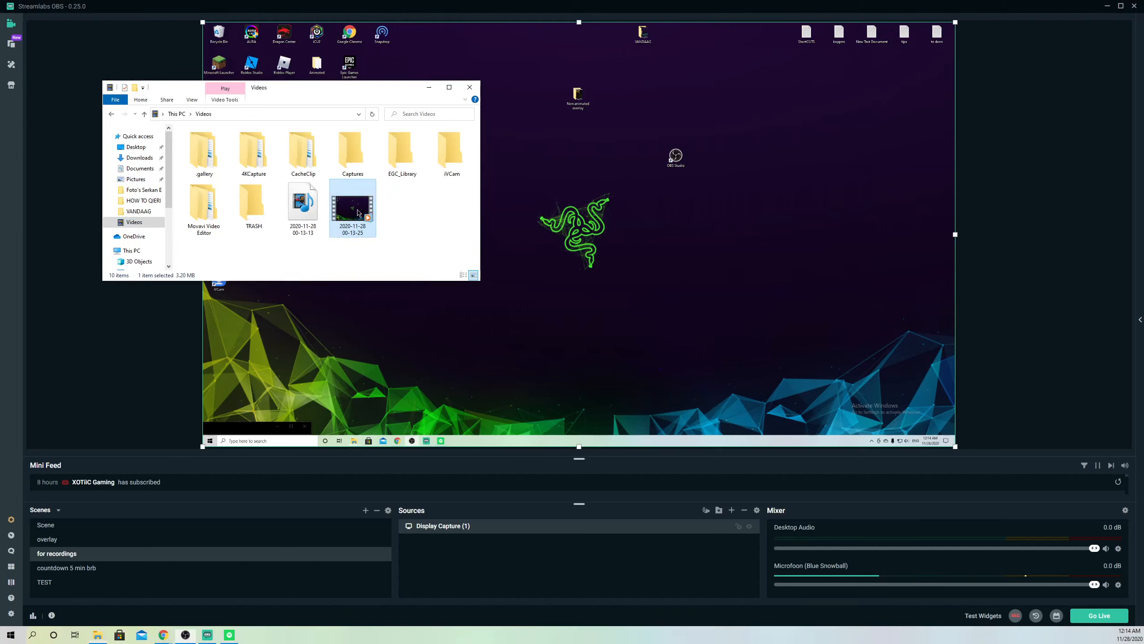
{"action": "right_click", "coordinate": [353, 207]}
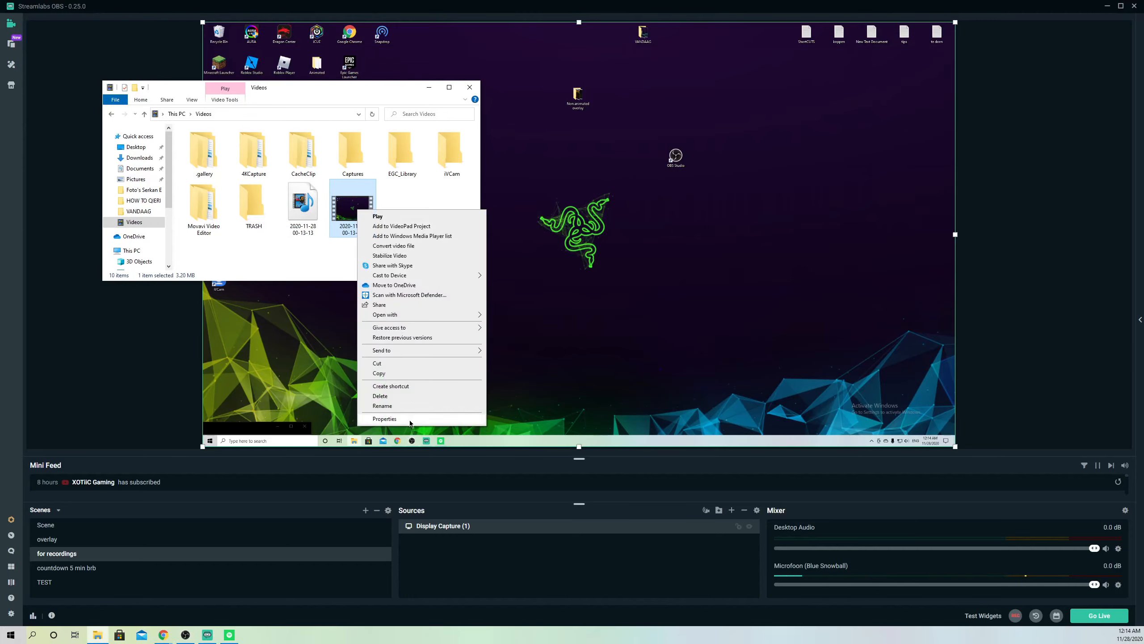
{"action": "left_click", "coordinate": [384, 418]}
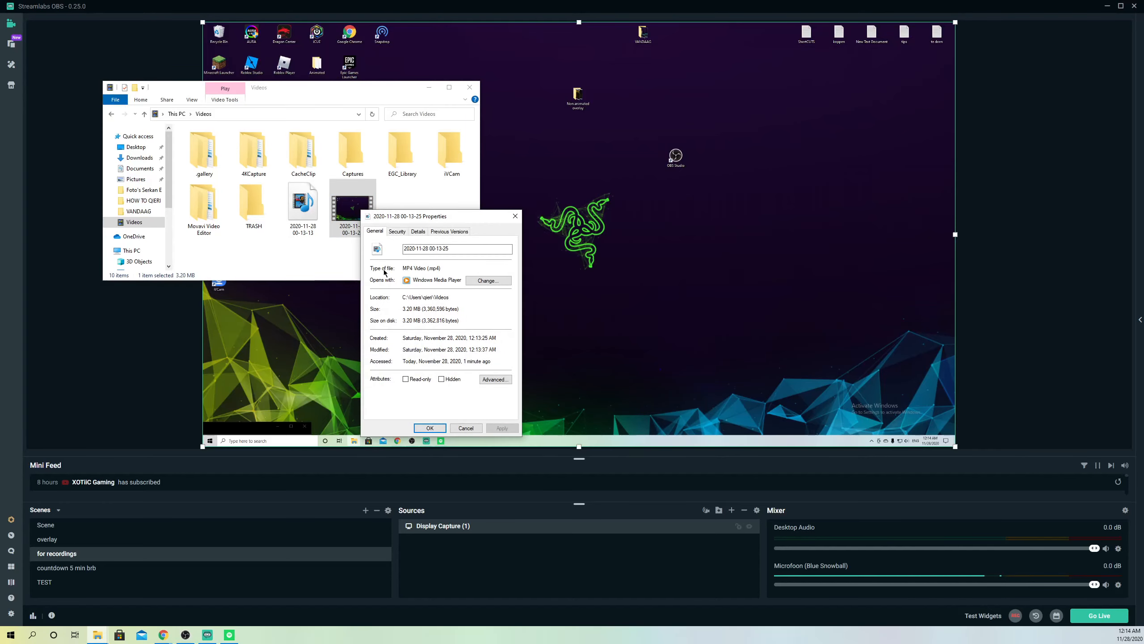
{"action": "mouse_move", "coordinate": [387, 273]}
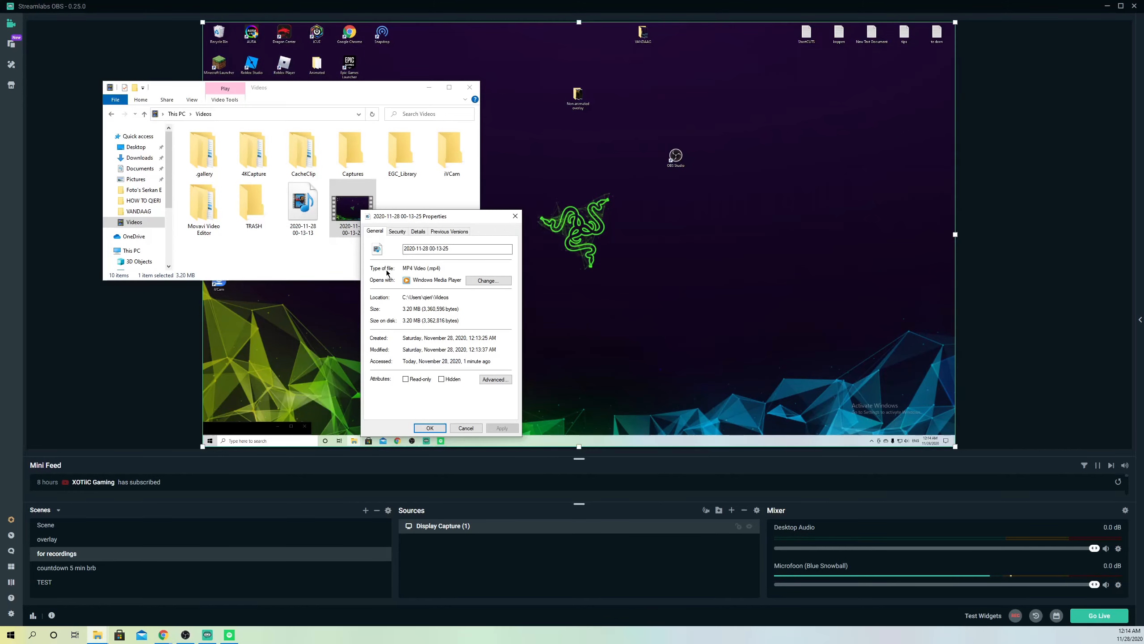
{"action": "double_click", "coordinate": [414, 268]}
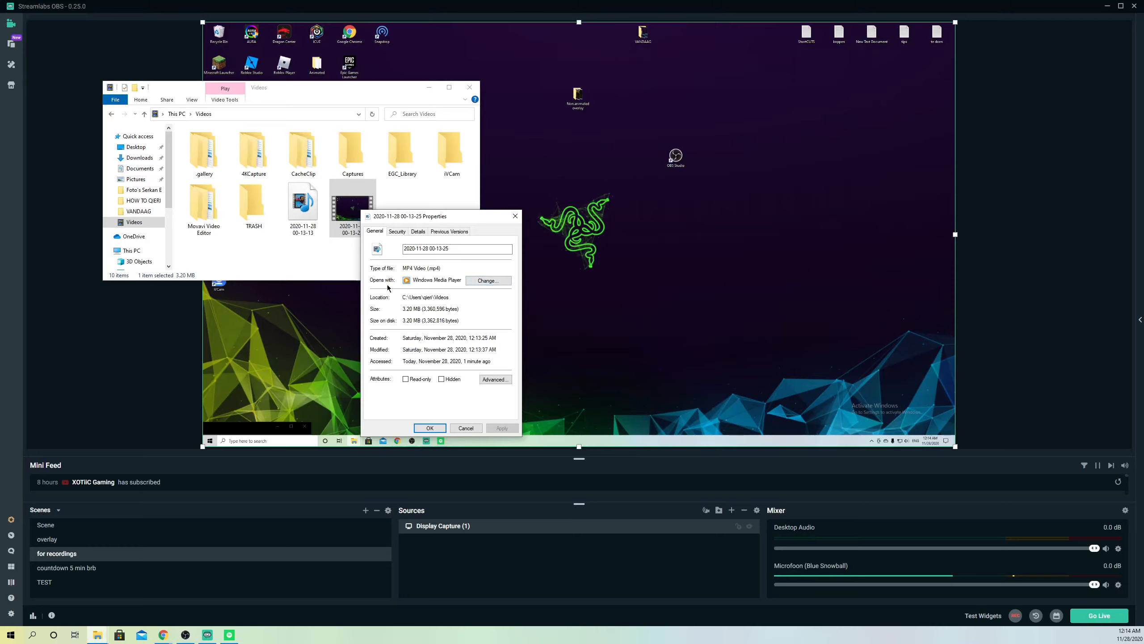
{"action": "mouse_move", "coordinate": [487, 280]}
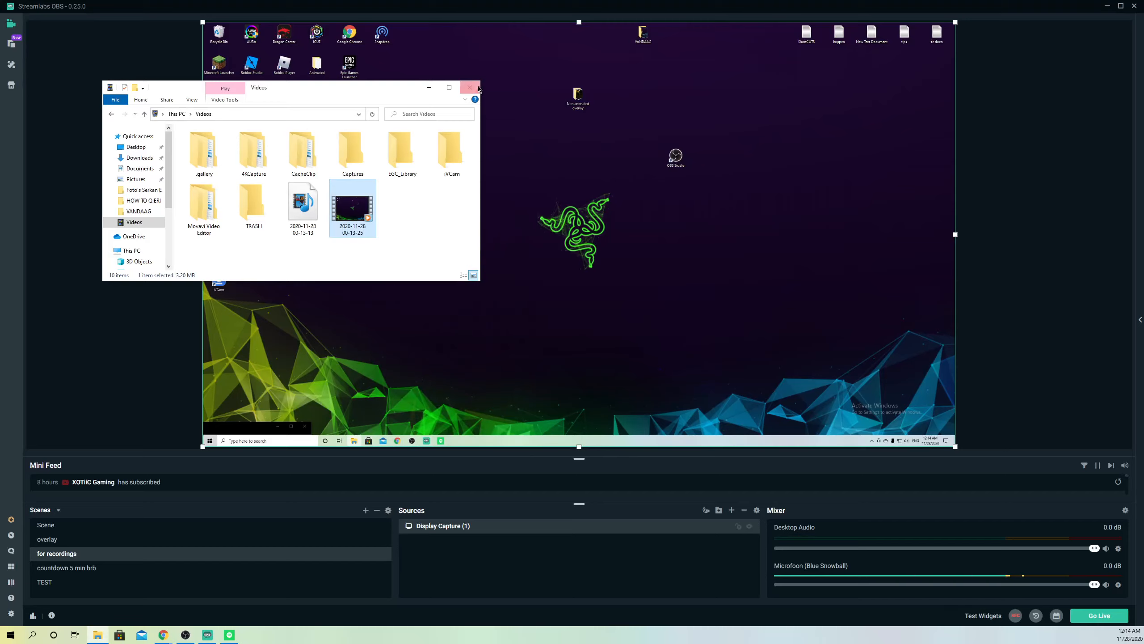
{"action": "left_click", "coordinate": [472, 87]}
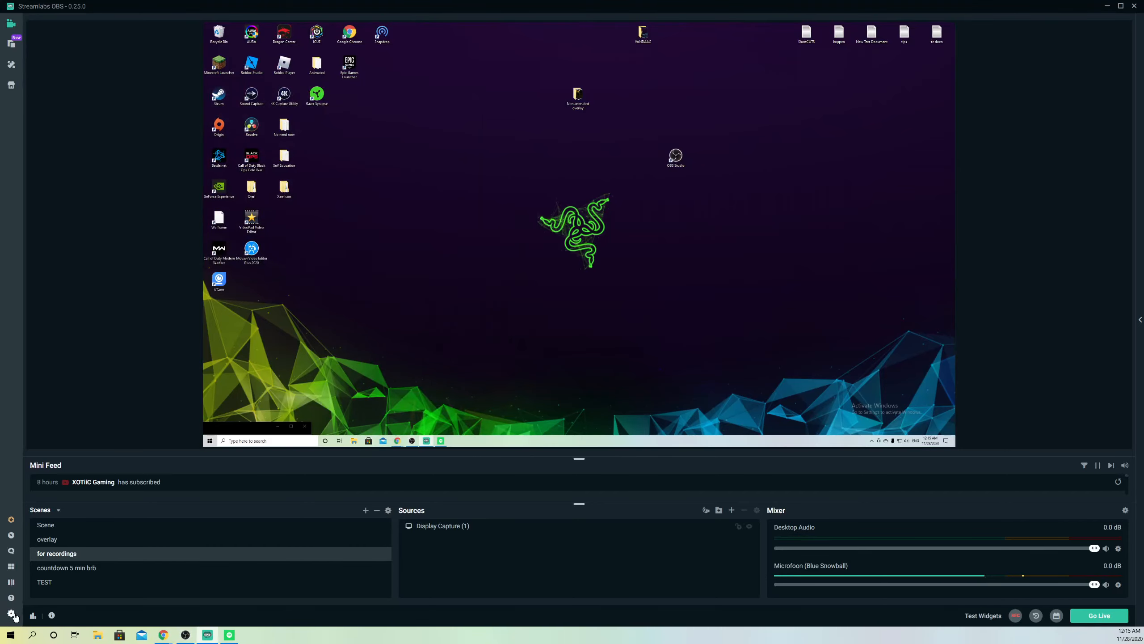
Step: Show the Output settings page with Output Mode set to Advanced
{"action": "left_click", "coordinate": [11, 615]}
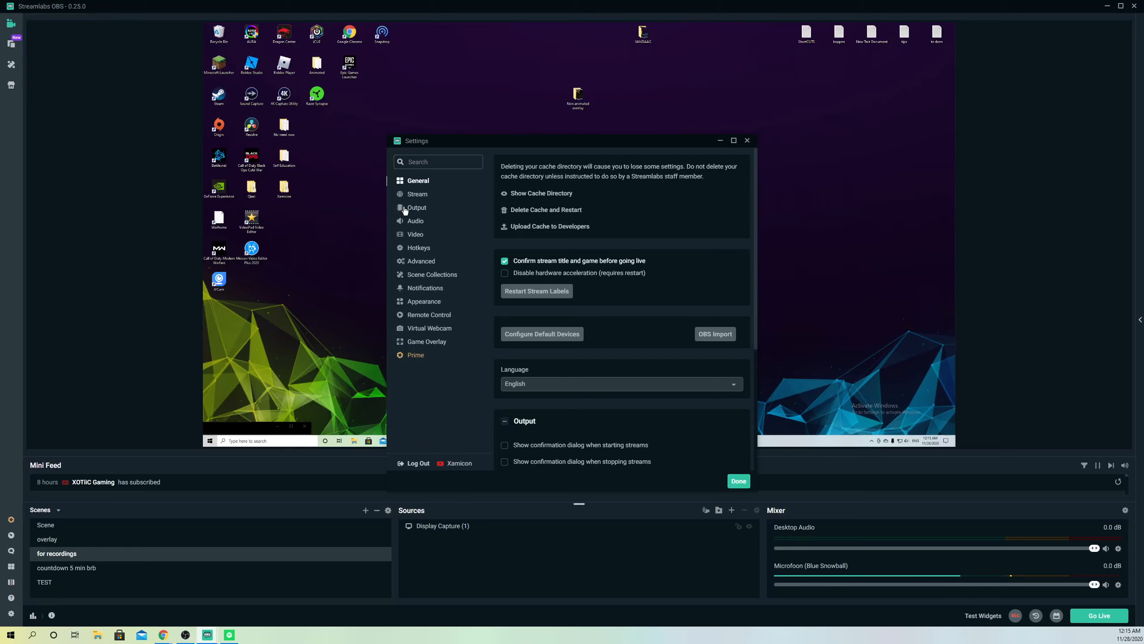
{"action": "left_click", "coordinate": [417, 208]}
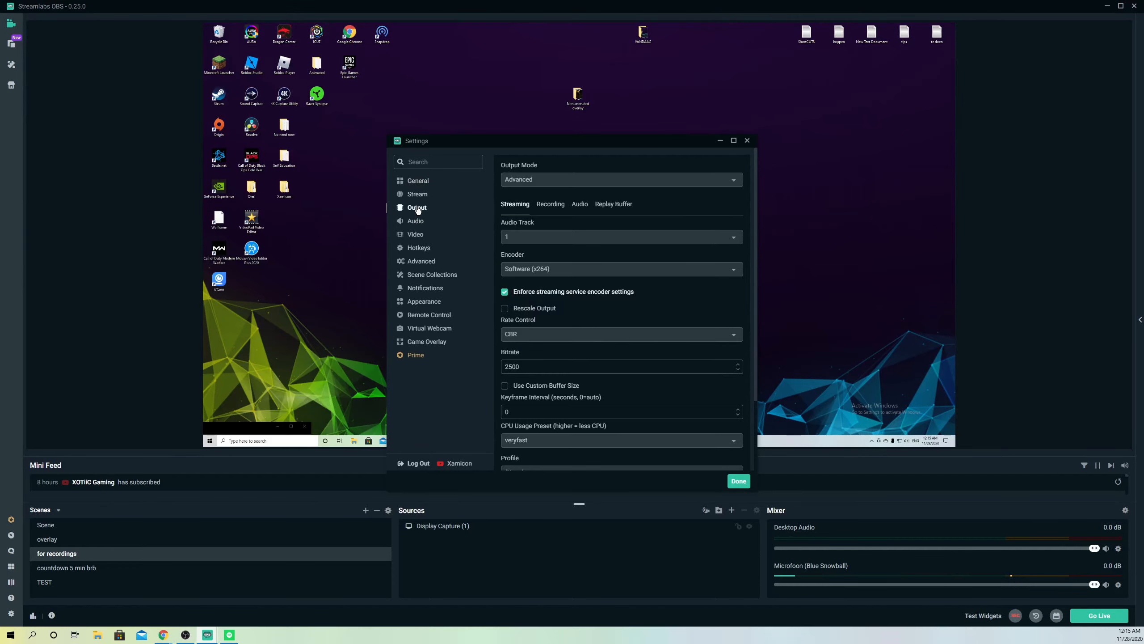
{"action": "left_click", "coordinate": [619, 178]}
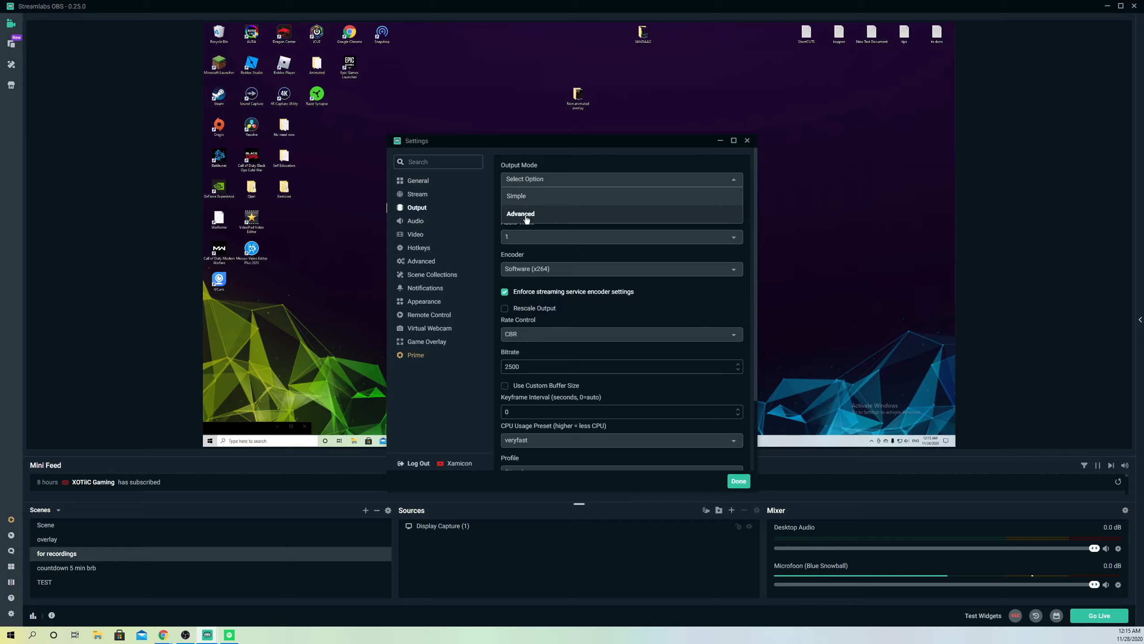
{"action": "left_click", "coordinate": [521, 213]}
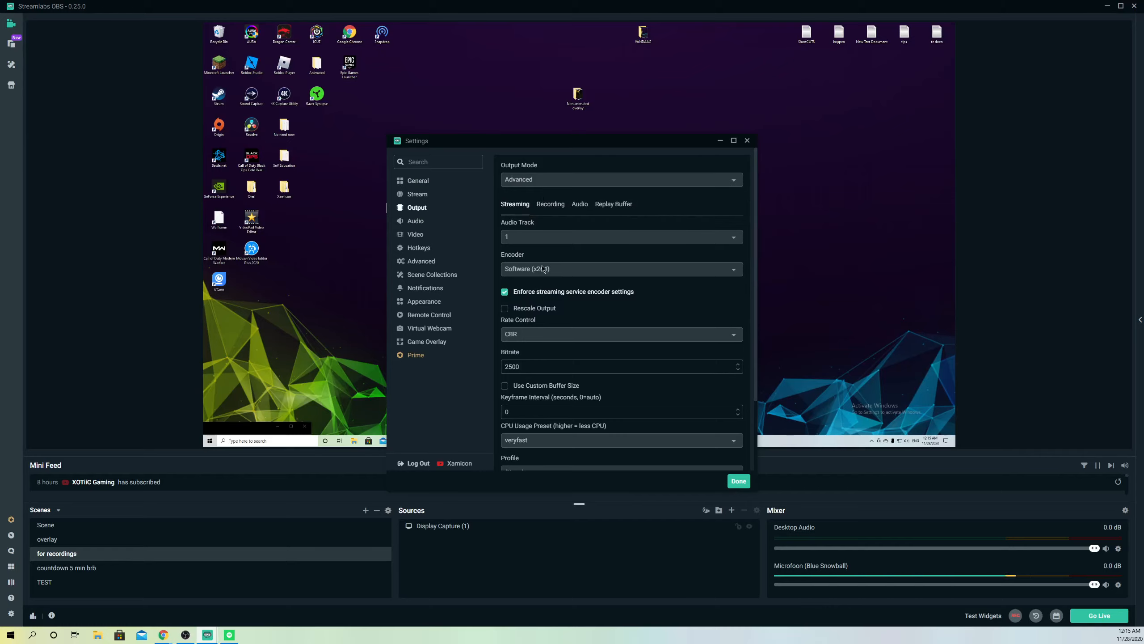
{"action": "scroll", "scroll_direction": "down", "scroll_amount": 3}
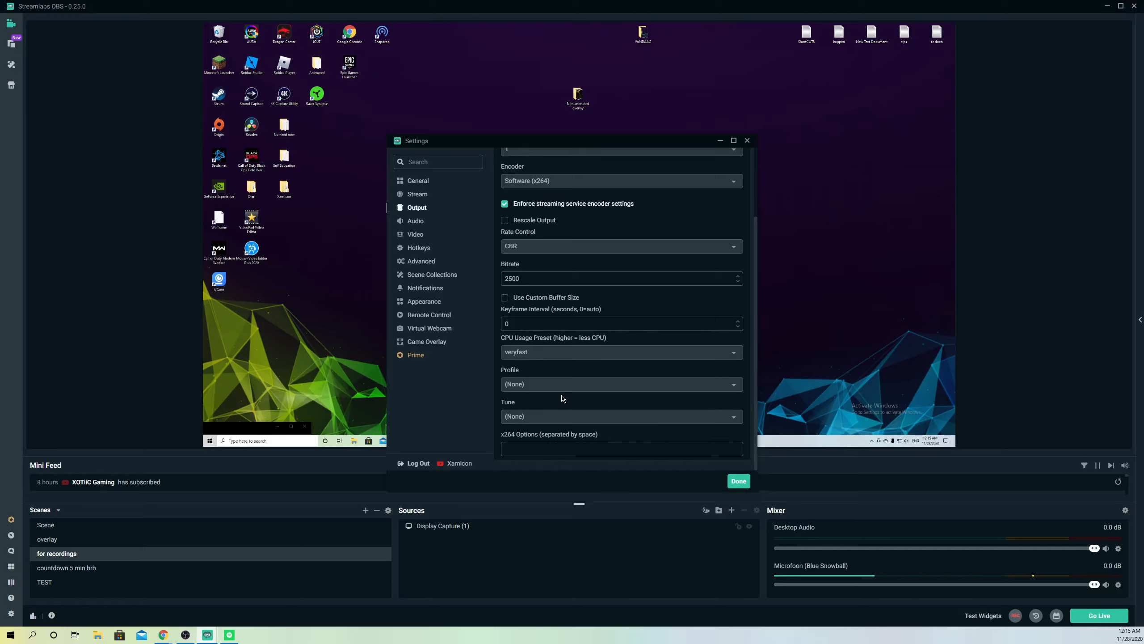
{"action": "scroll", "scroll_direction": "up", "scroll_amount": 3}
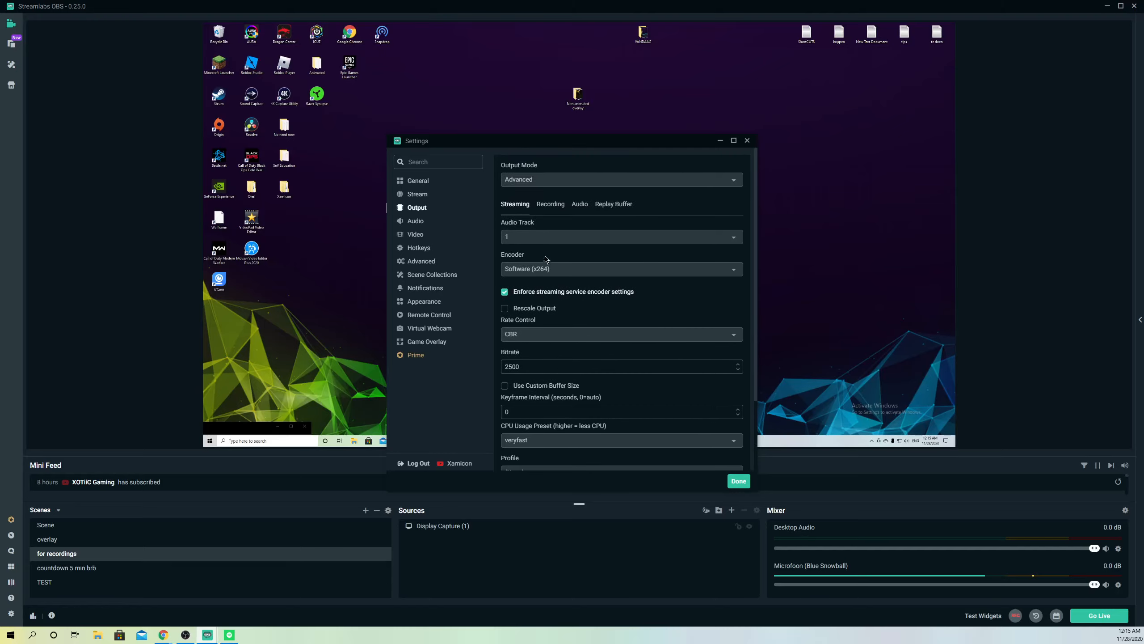
{"action": "mouse_move", "coordinate": [548, 213]}
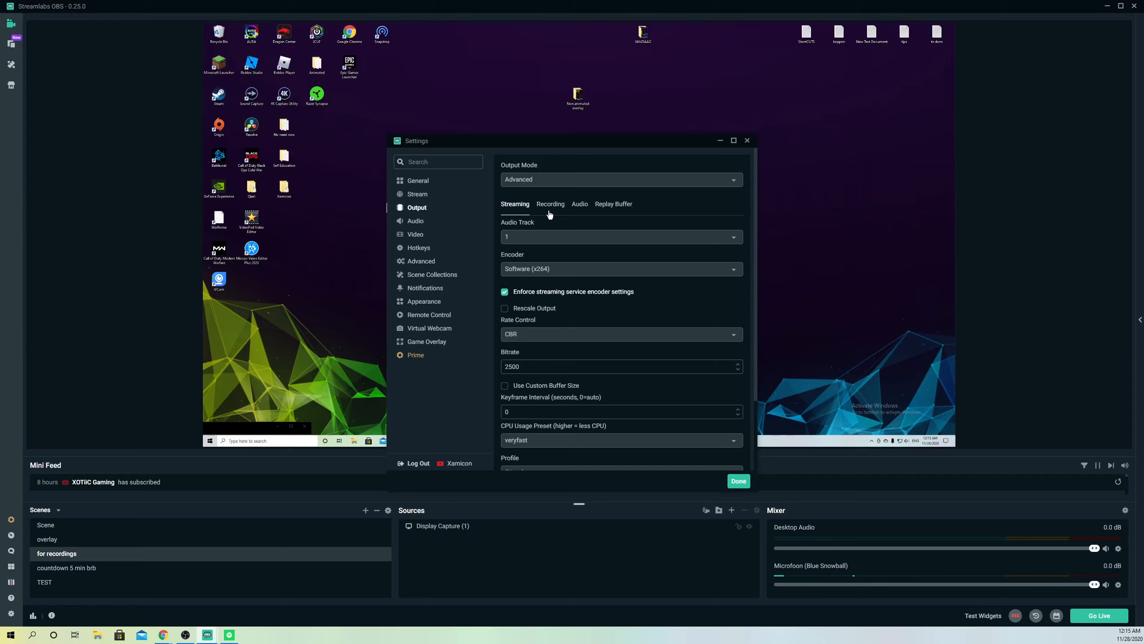
Step: Review the Recording tab's format list and keep the recording path C:\Users\...\Videos unchanged
{"action": "left_click", "coordinate": [550, 204]}
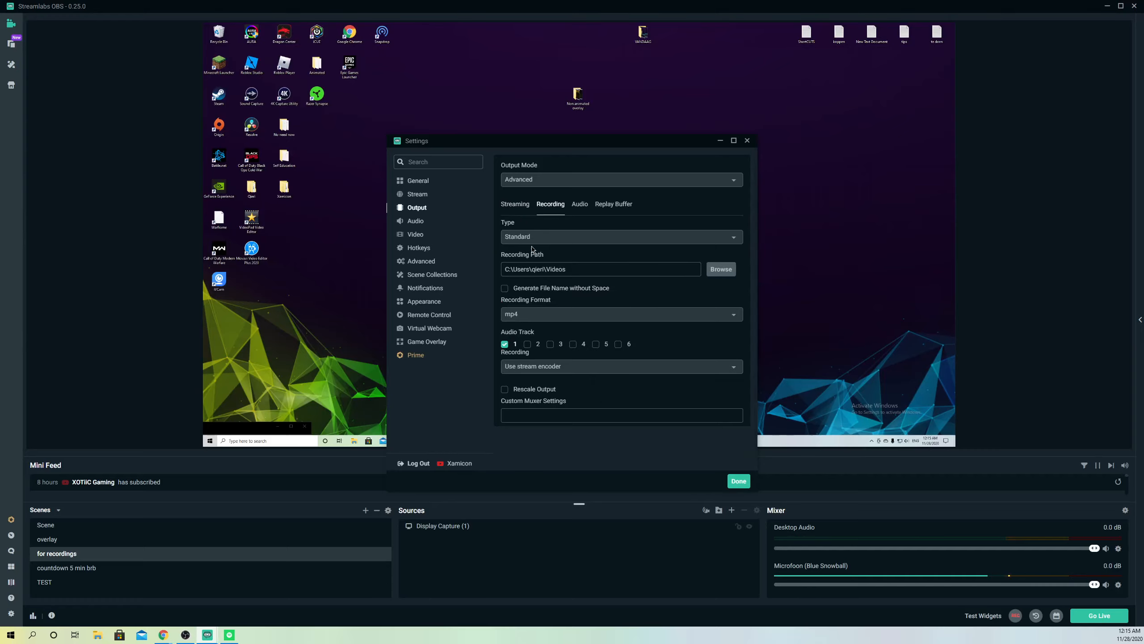
{"action": "mouse_move", "coordinate": [522, 311]}
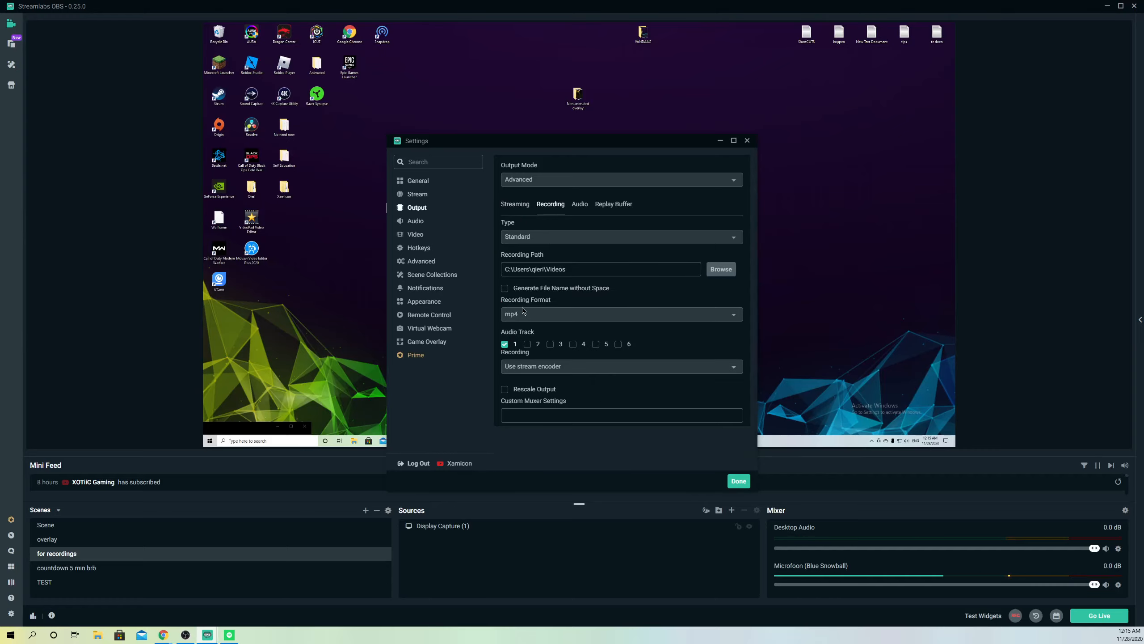
{"action": "left_click", "coordinate": [620, 314]}
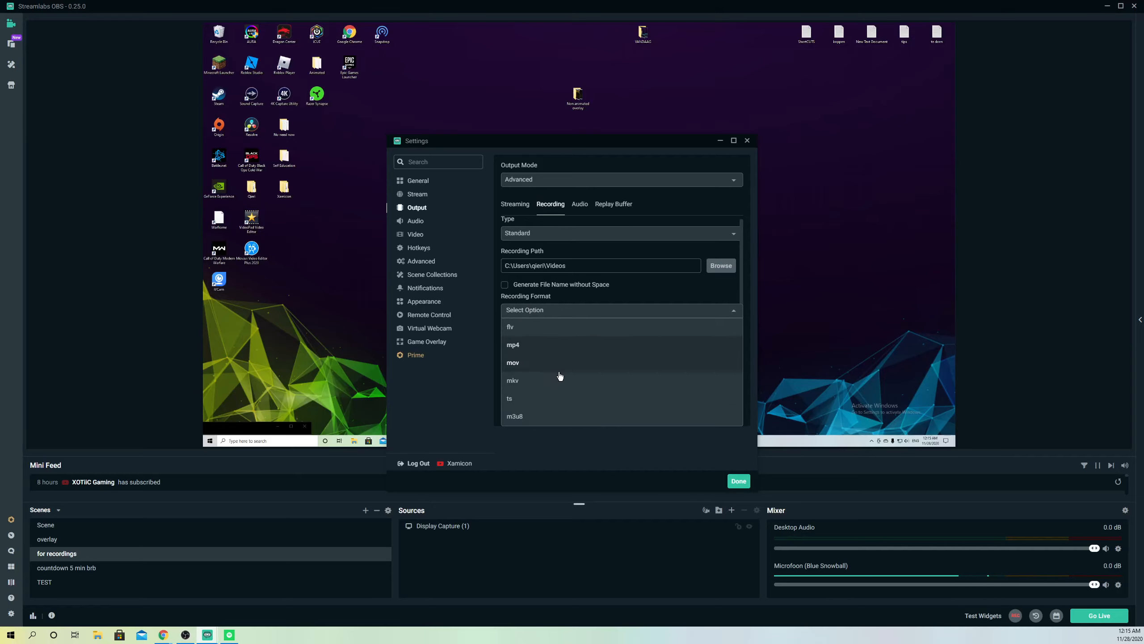
{"action": "mouse_move", "coordinate": [531, 368]}
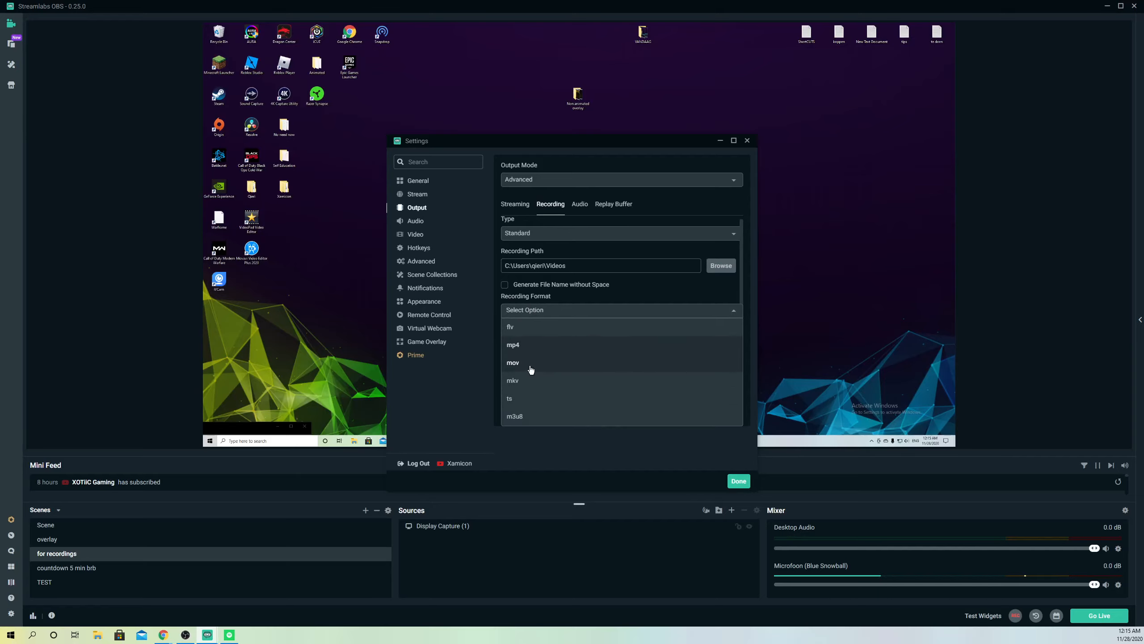
{"action": "mouse_move", "coordinate": [518, 328]}
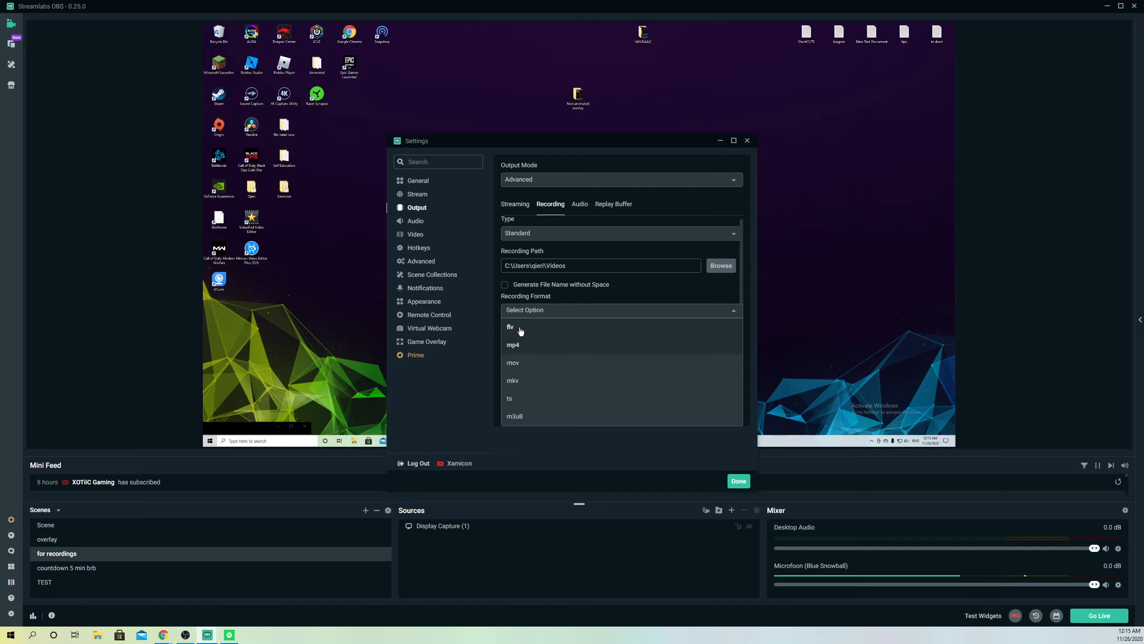
{"action": "mouse_move", "coordinate": [643, 295]}
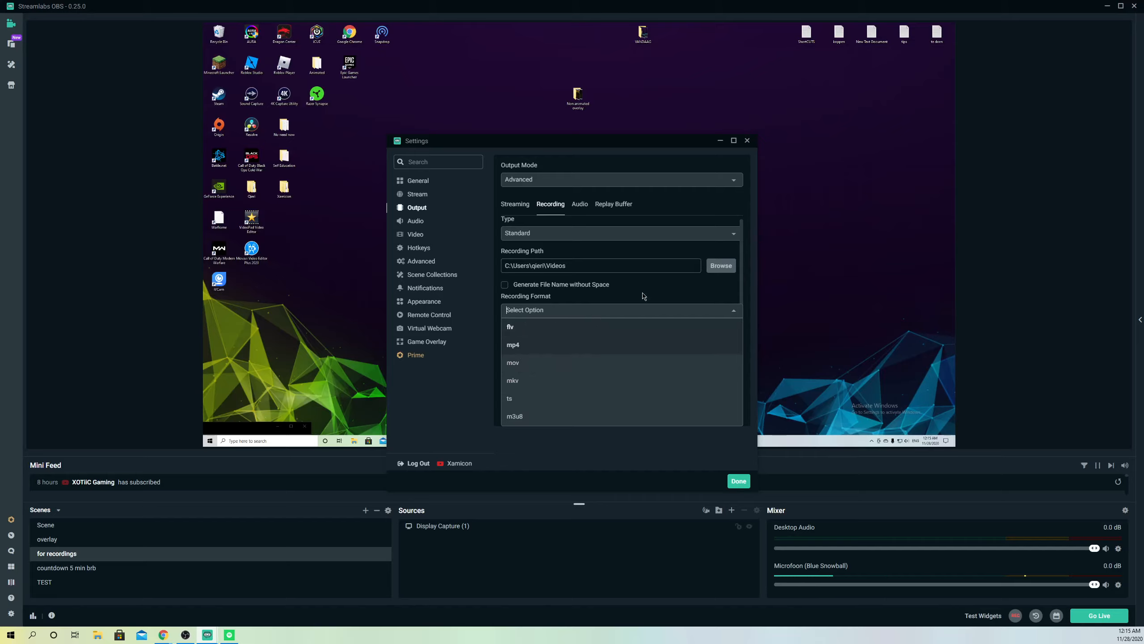
{"action": "left_click", "coordinate": [513, 344]}
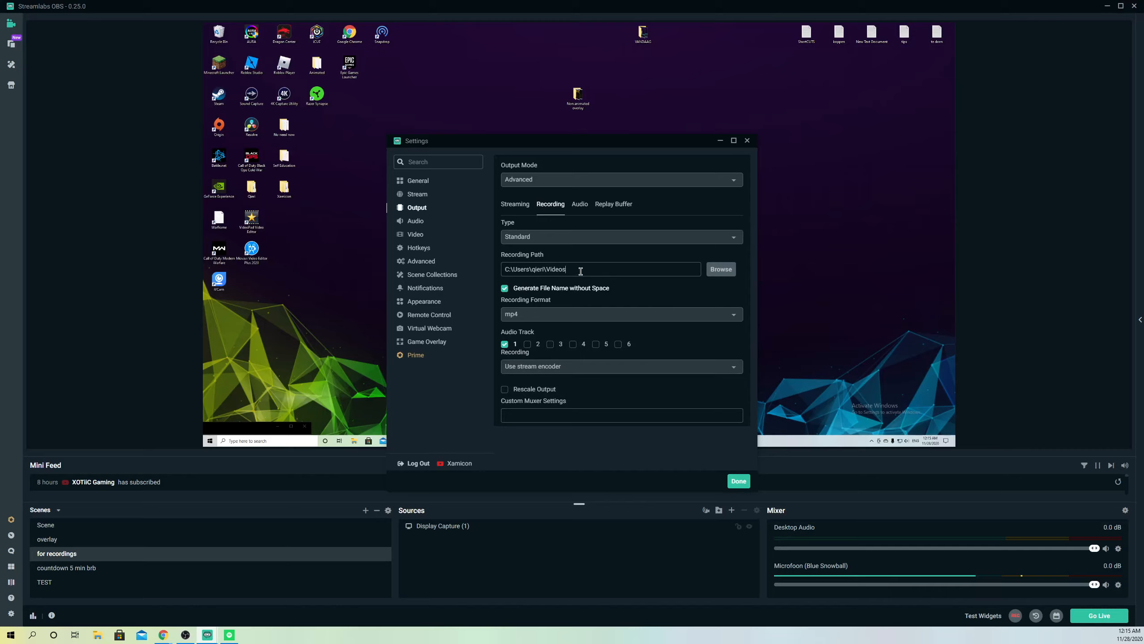
{"action": "mouse_move", "coordinate": [587, 259]}
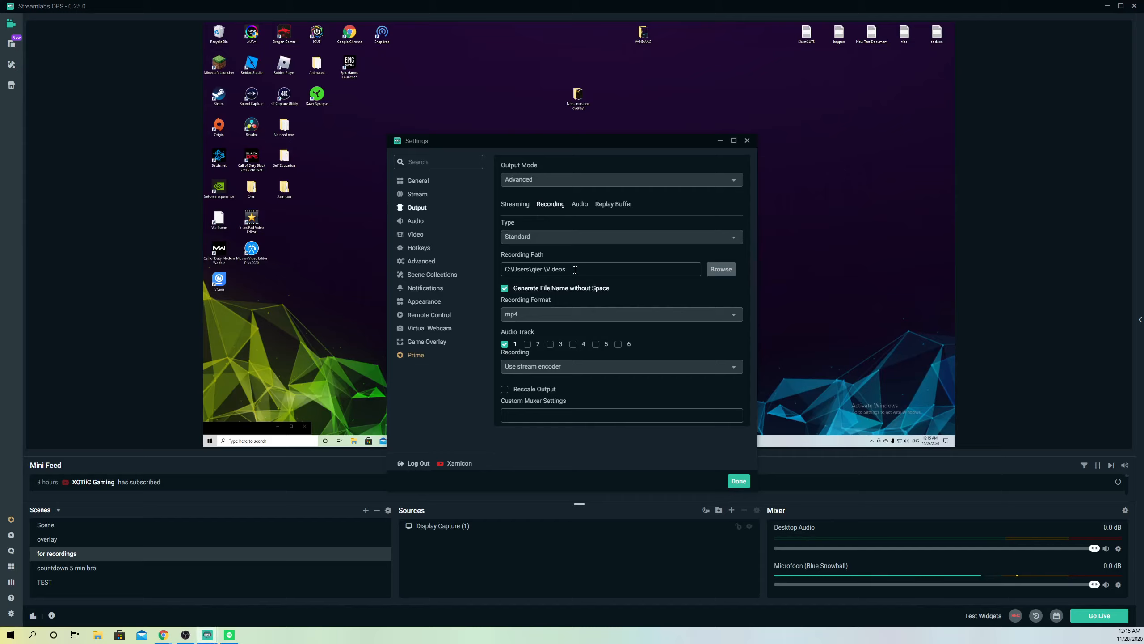
{"action": "type", "text": "\\"}
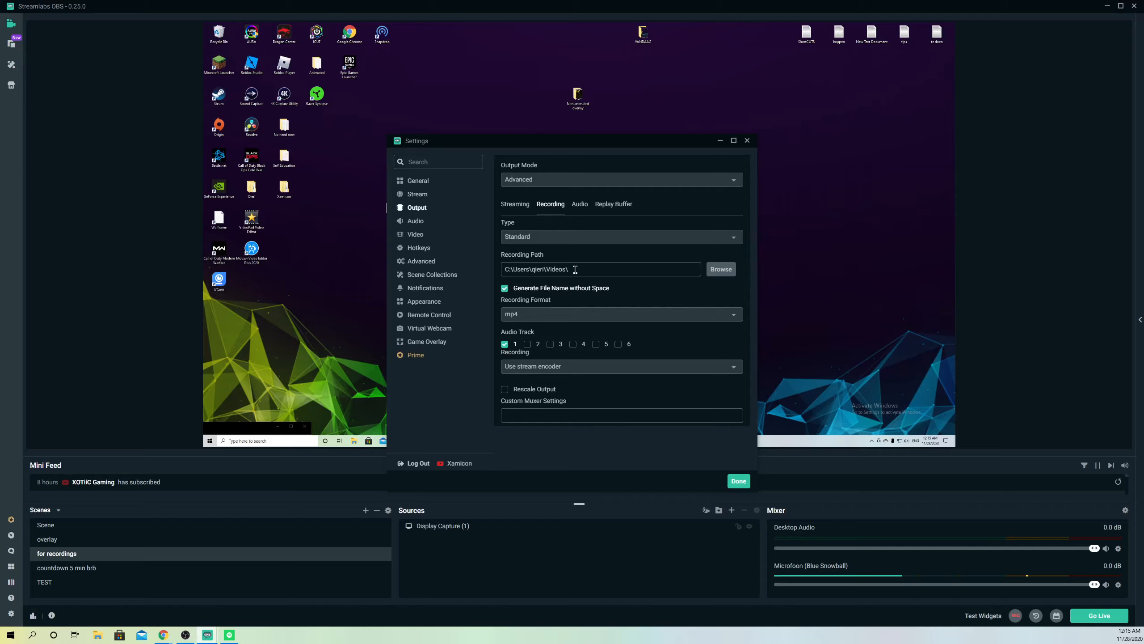
{"action": "key", "text": "Backspace"}
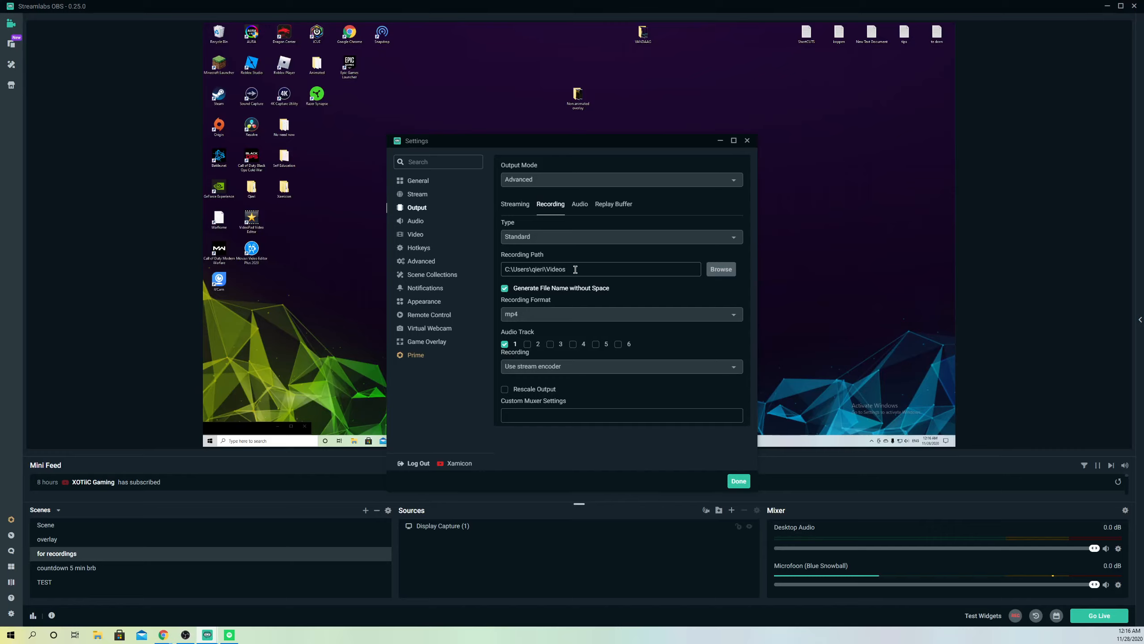
Step: Set the Recording Format to mov and save the settings with Done
{"action": "left_click", "coordinate": [620, 314]}
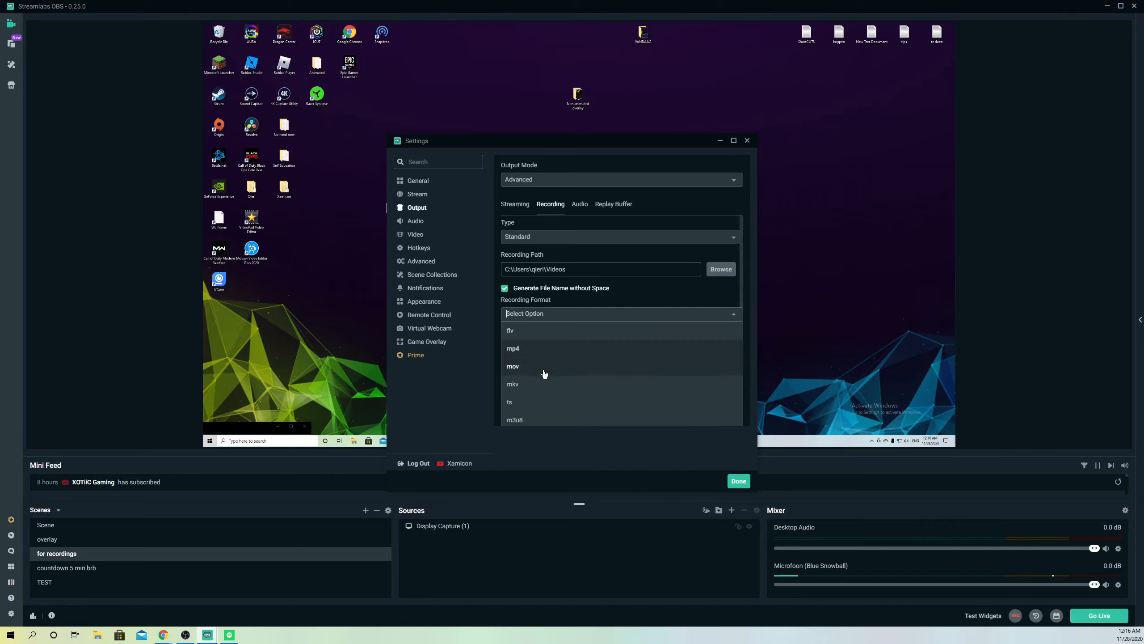
{"action": "left_click", "coordinate": [514, 365]}
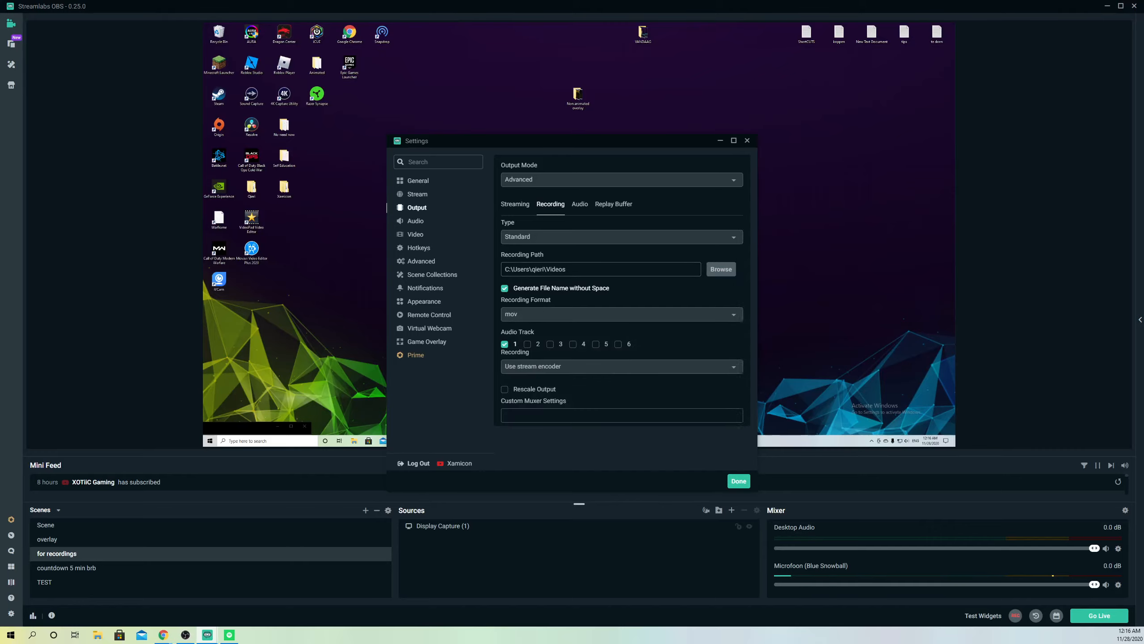
{"action": "mouse_move", "coordinate": [687, 412]}
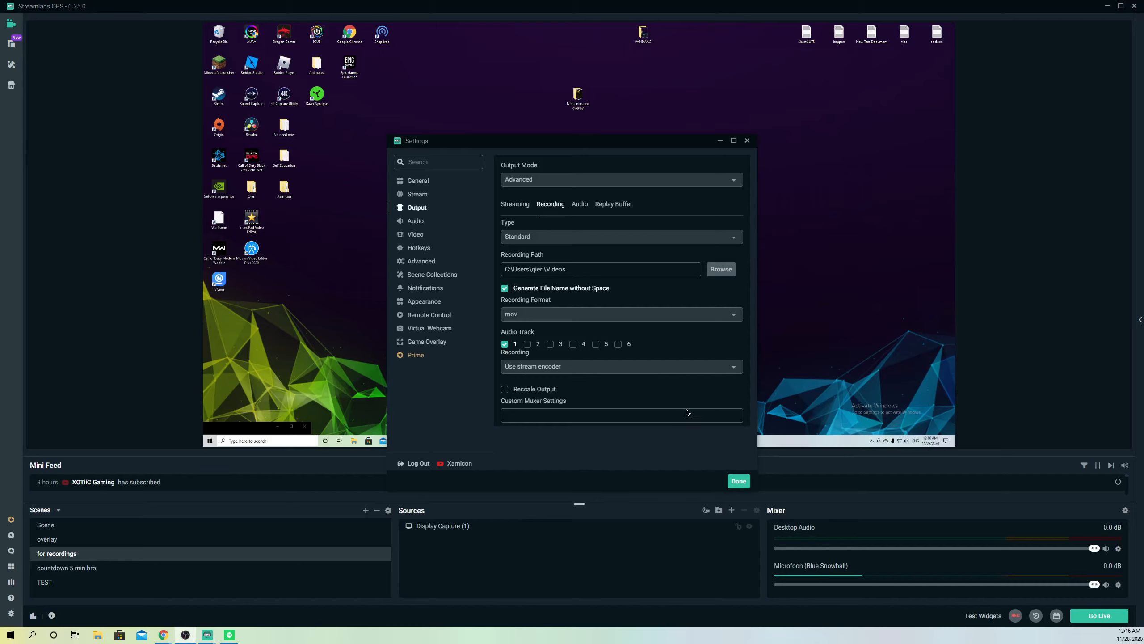
{"action": "left_click", "coordinate": [738, 480]}
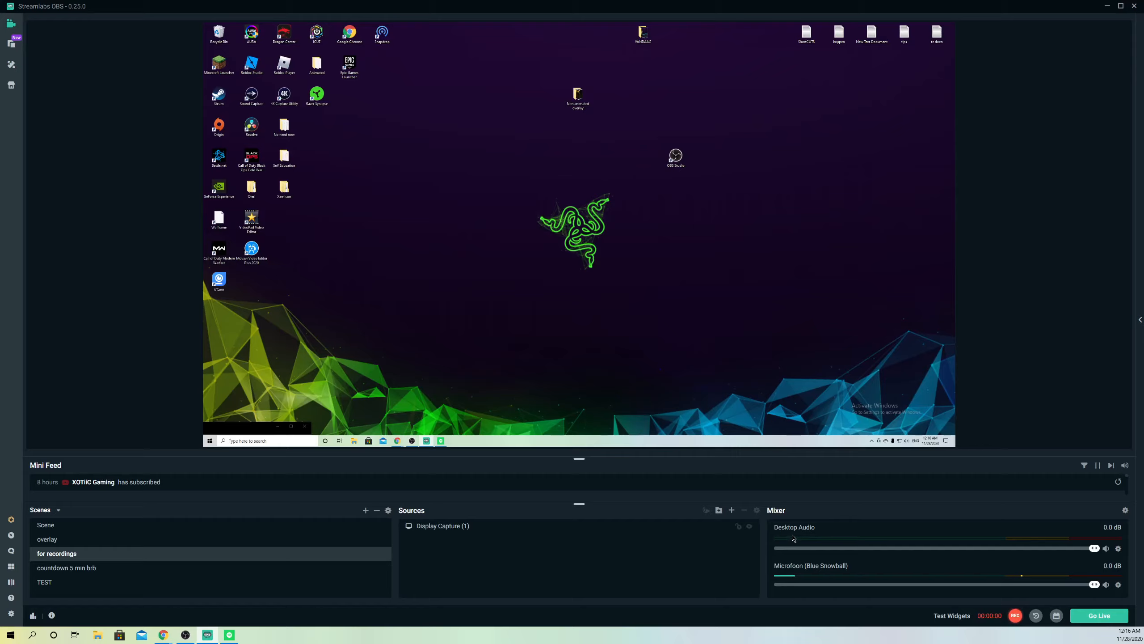
Step: Make a second short test recording, then show the recordings folder in File Explorer
{"action": "left_click", "coordinate": [1014, 615]}
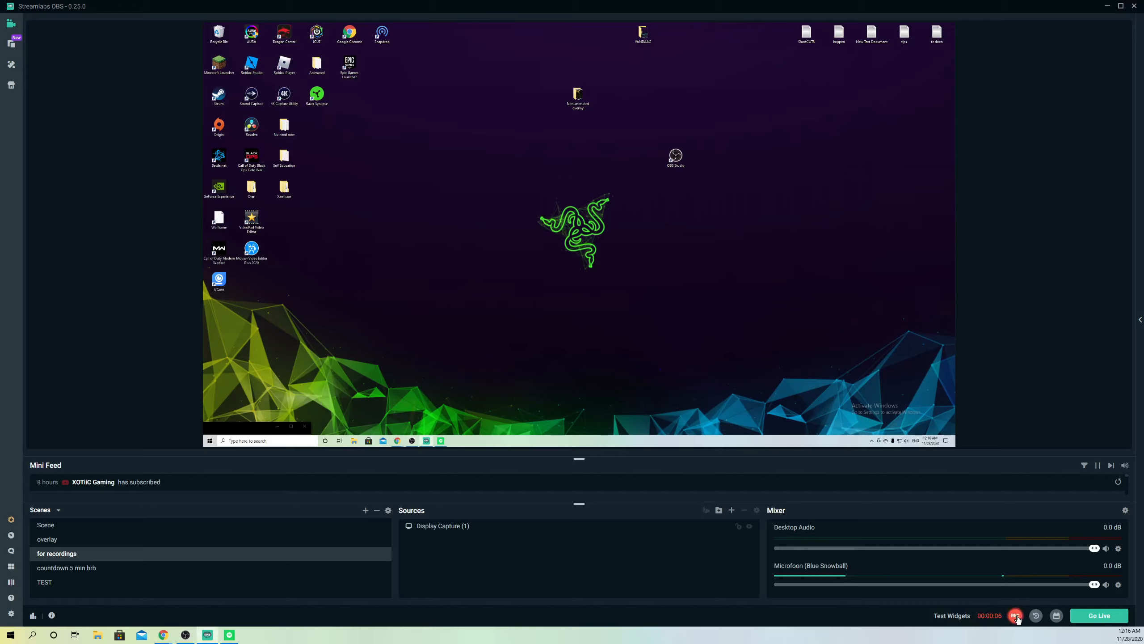
{"action": "left_click", "coordinate": [1014, 615]}
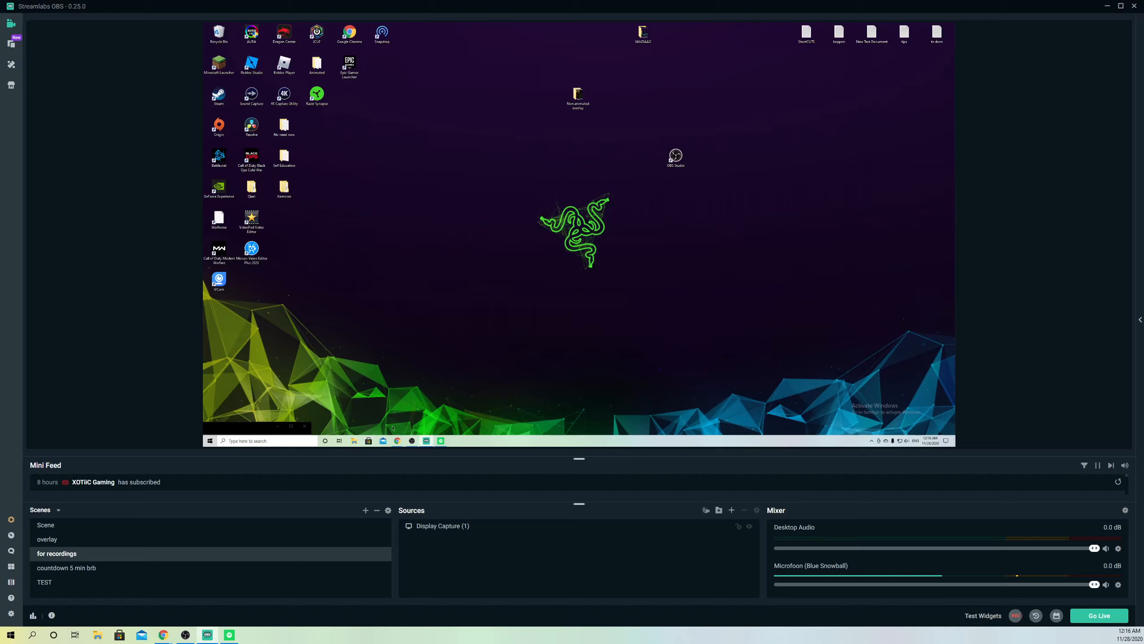
{"action": "left_click", "coordinate": [97, 634]}
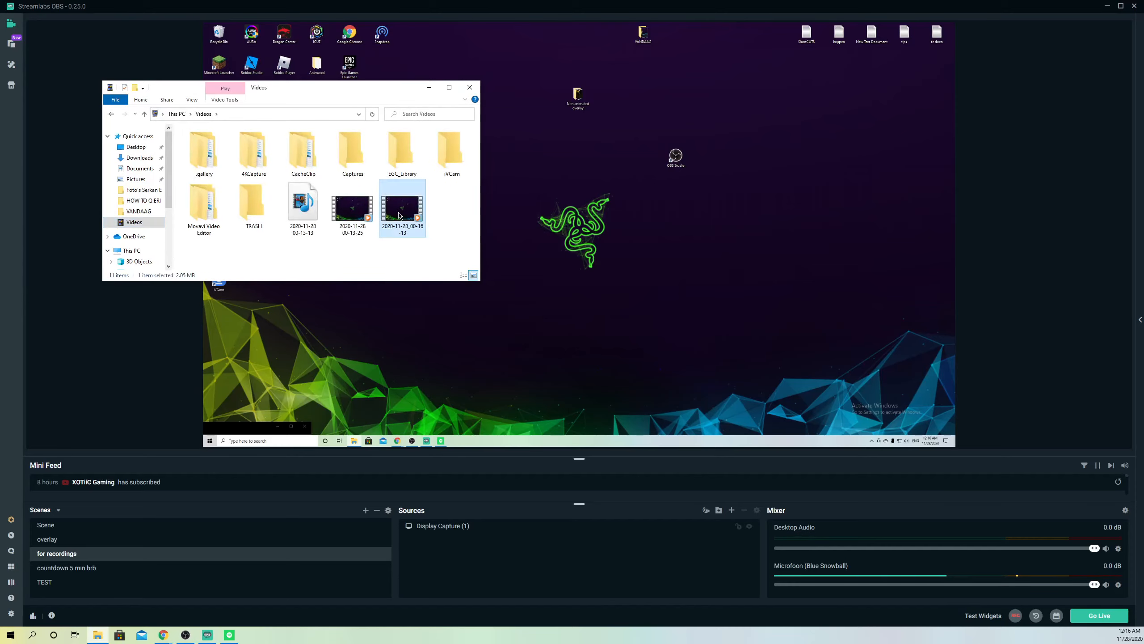
{"action": "right_click", "coordinate": [401, 208]}
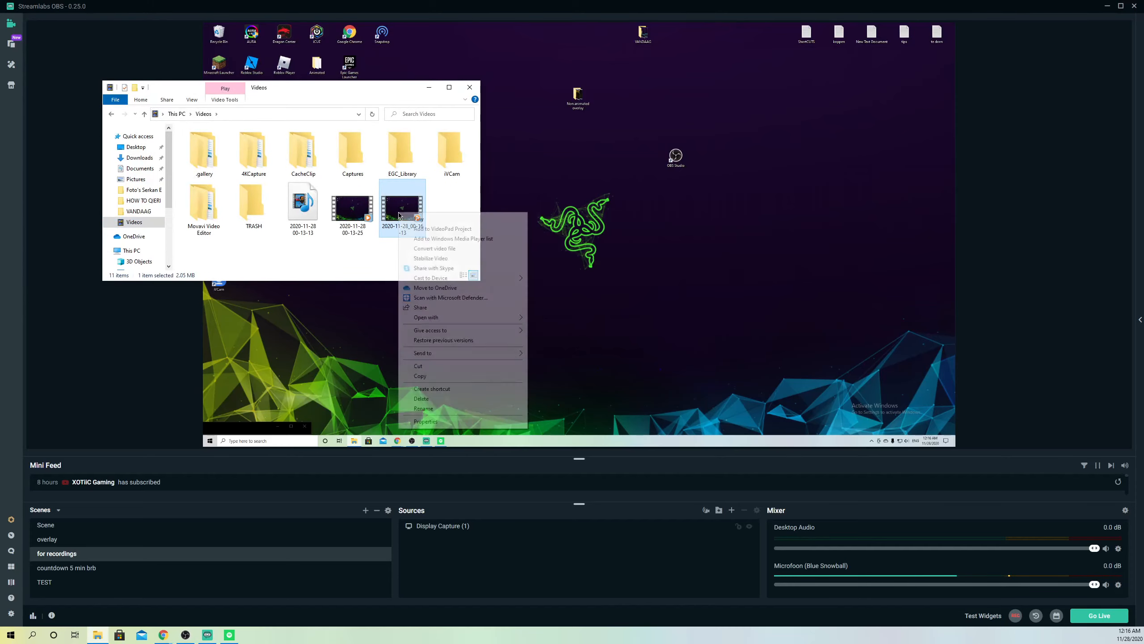
{"action": "left_click", "coordinate": [425, 421]}
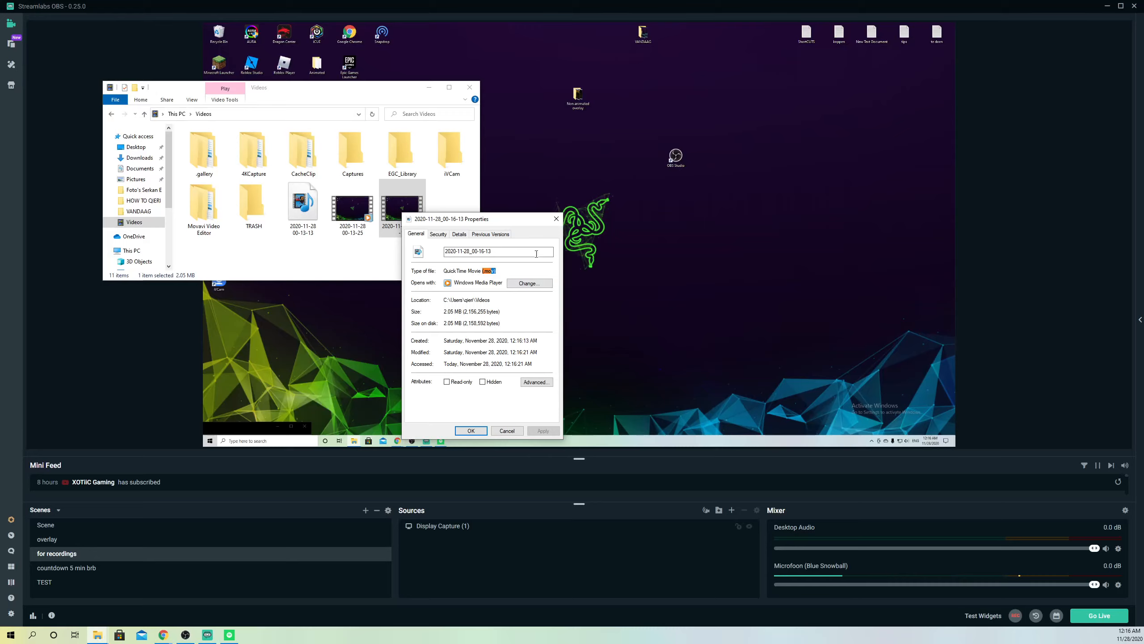
{"action": "left_click", "coordinate": [506, 430]}
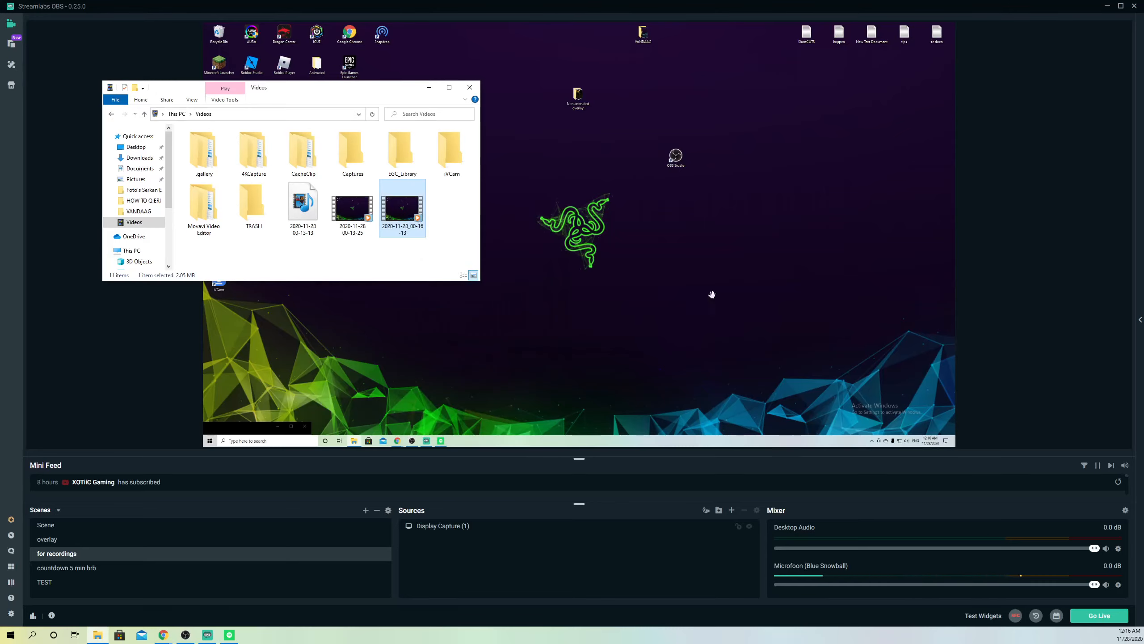
{"action": "mouse_move", "coordinate": [1048, 417]}
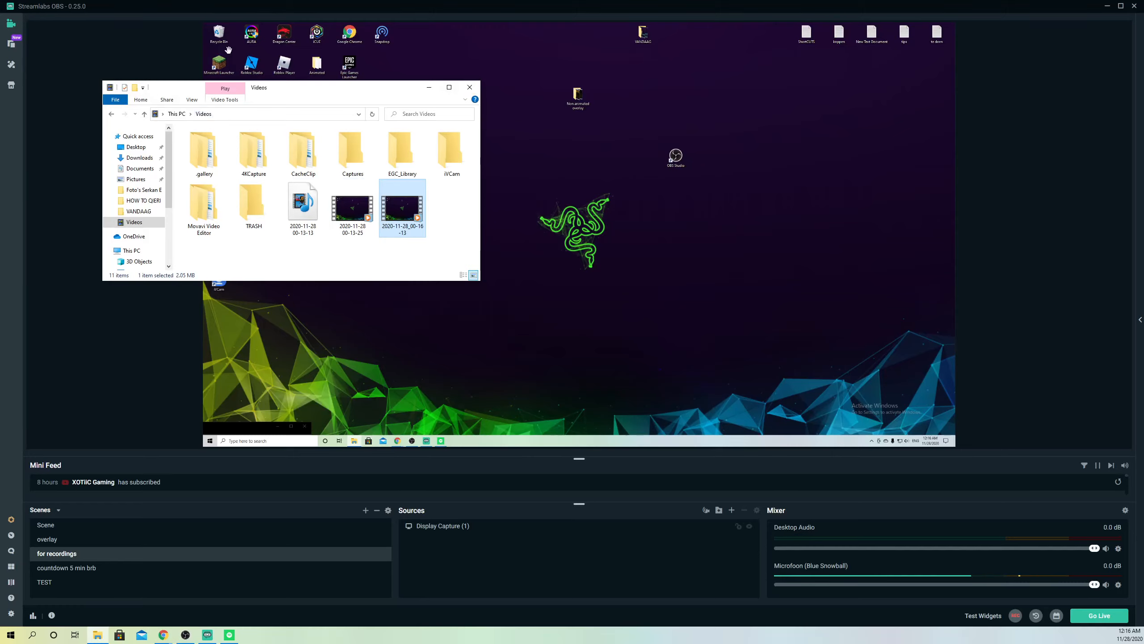
{"action": "mouse_move", "coordinate": [137, 46]}
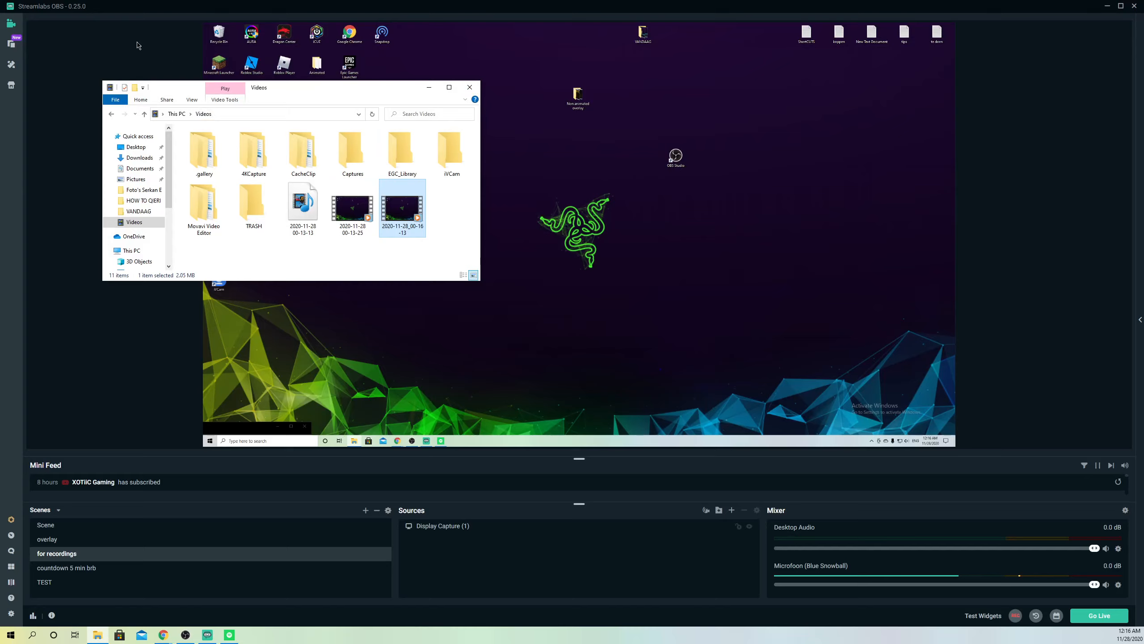
{"action": "mouse_move", "coordinate": [134, 41]}
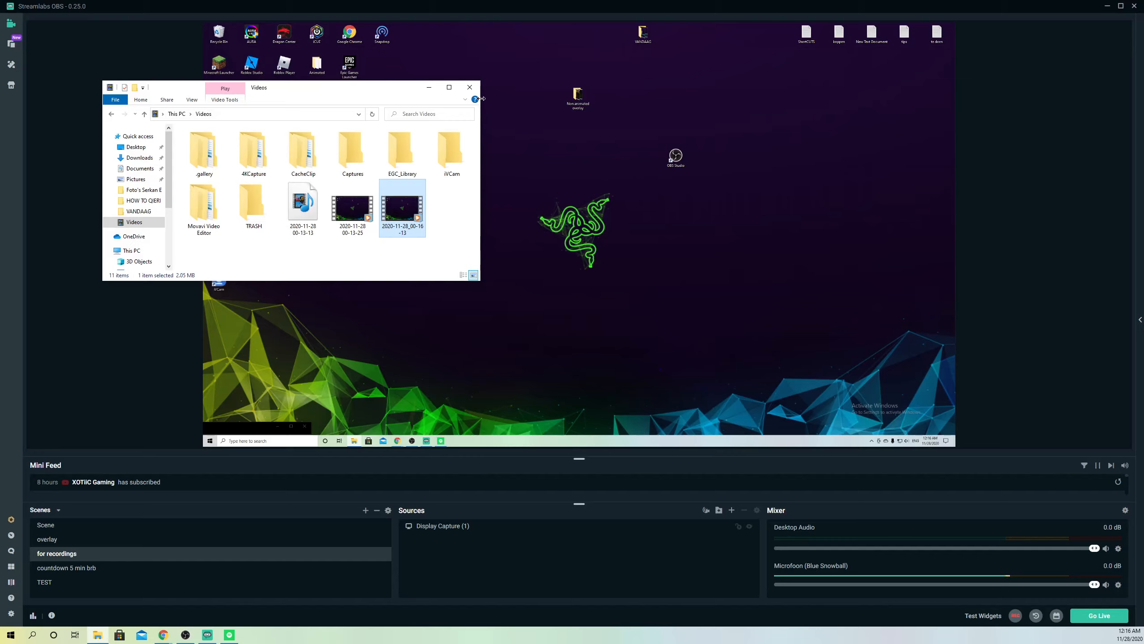
Step: Select both test recording clips and delete them from the Videos folder
{"action": "left_click", "coordinate": [352, 205]}
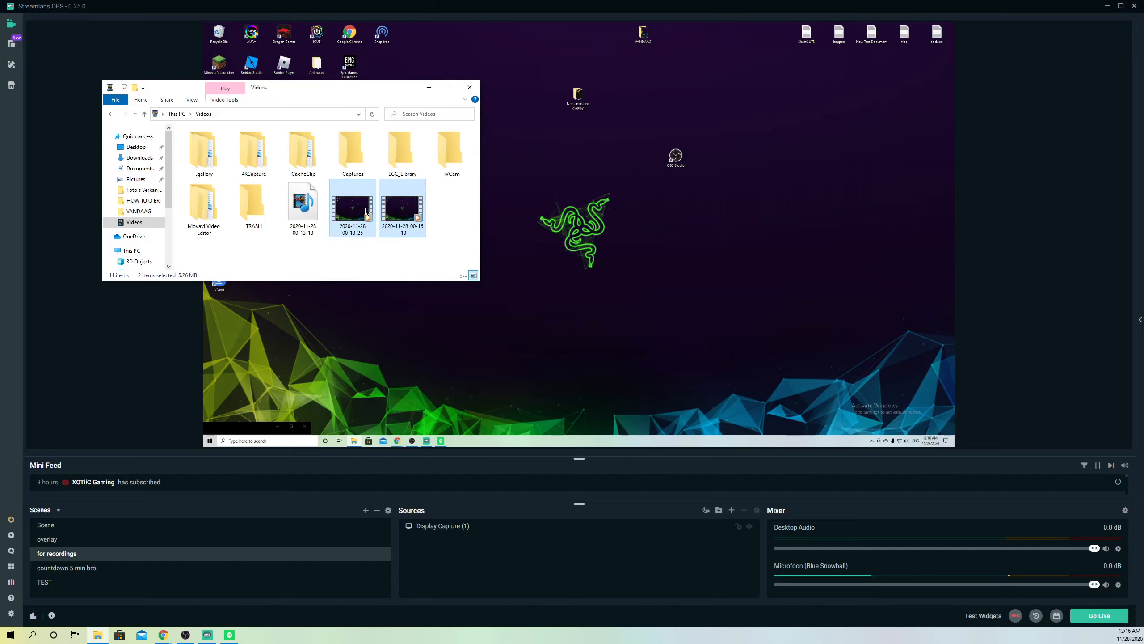
{"action": "key", "text": "delete"}
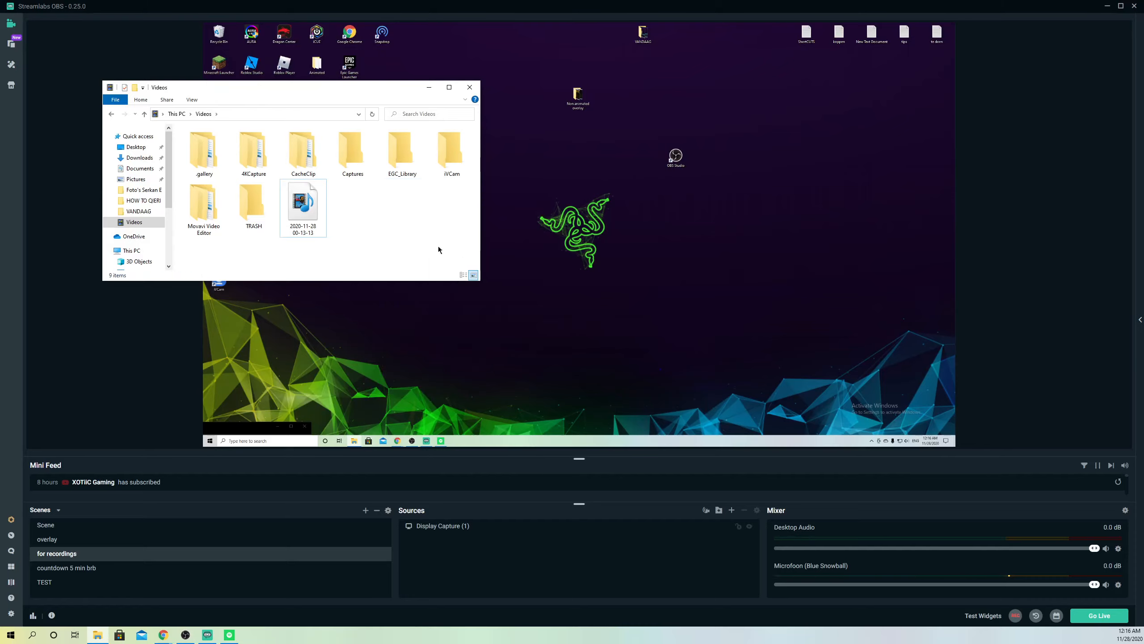
{"action": "mouse_move", "coordinate": [470, 88]}
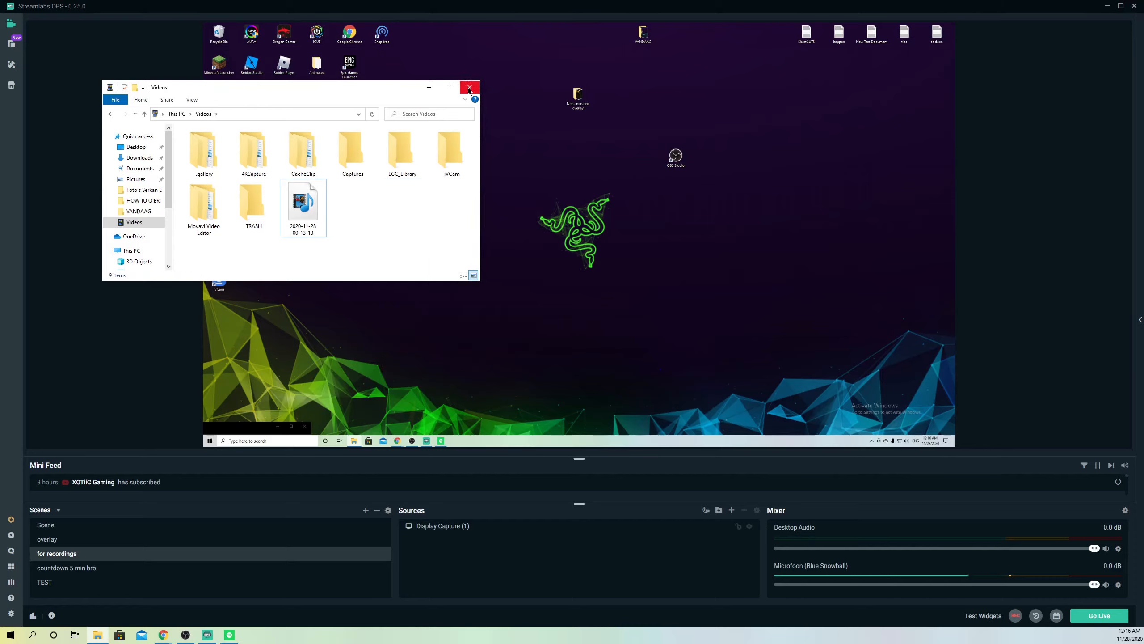
{"action": "mouse_move", "coordinate": [524, 95]}
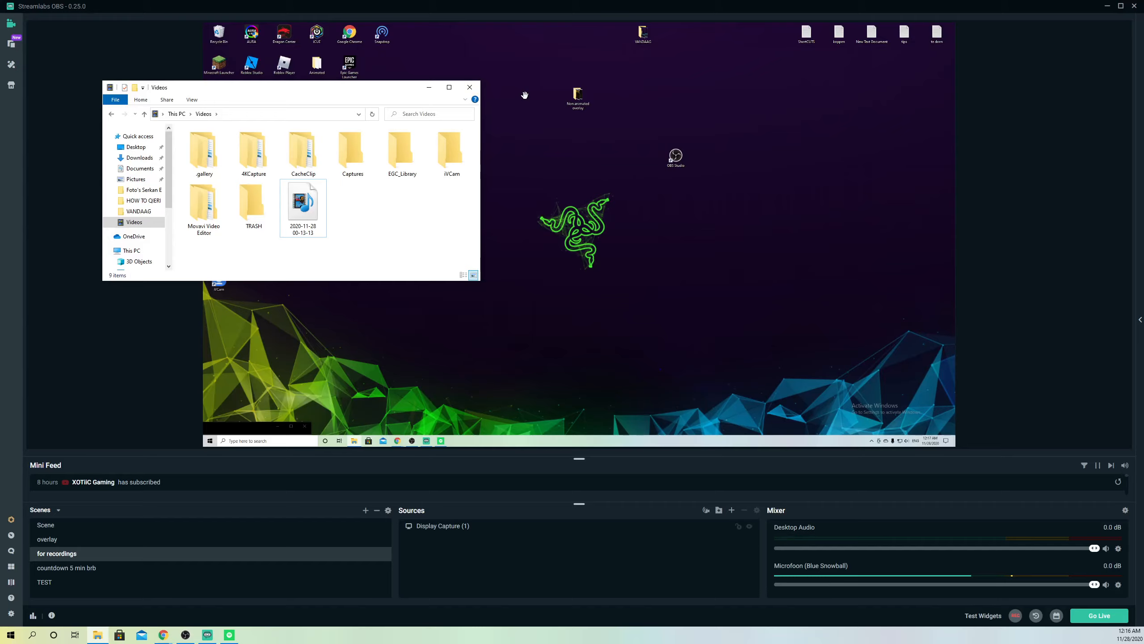
{"action": "mouse_move", "coordinate": [813, 156]}
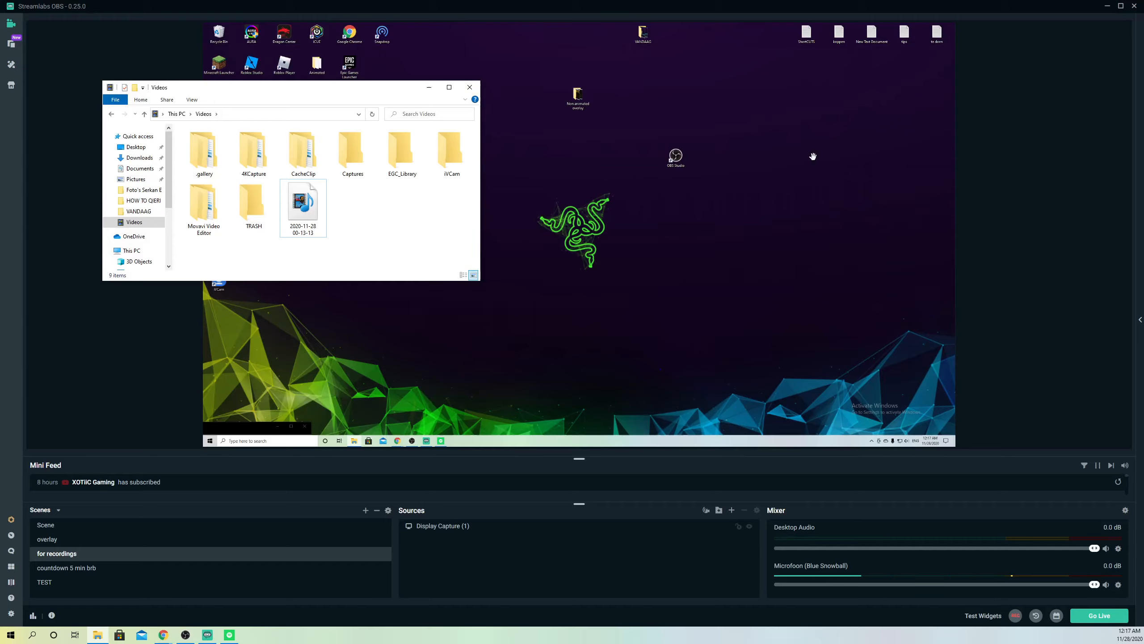